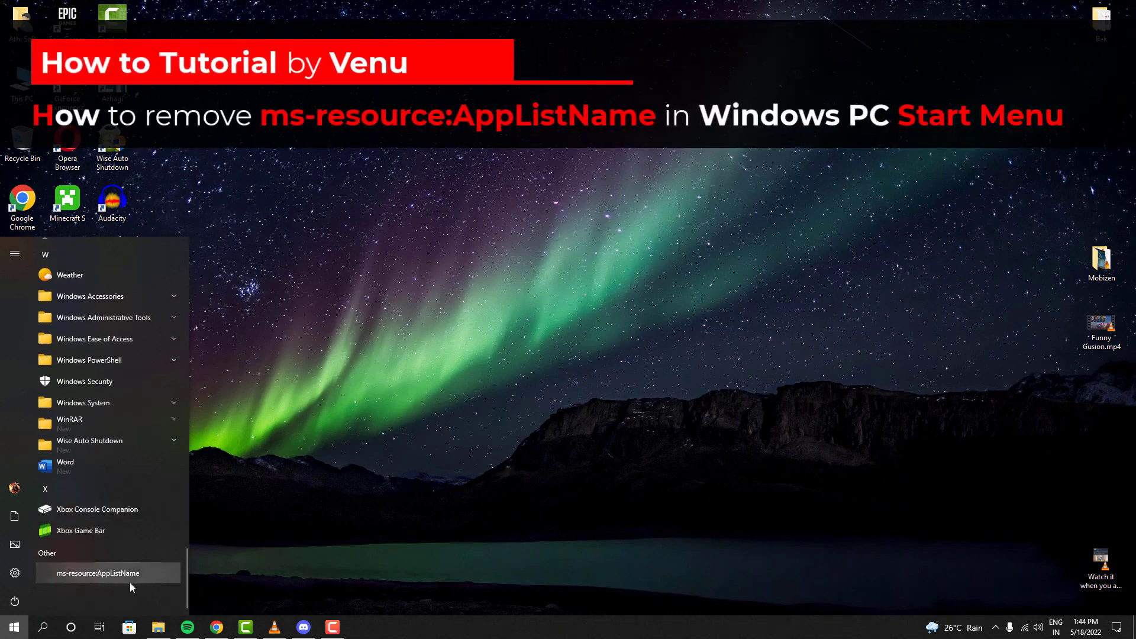
mouse_move(106, 583)
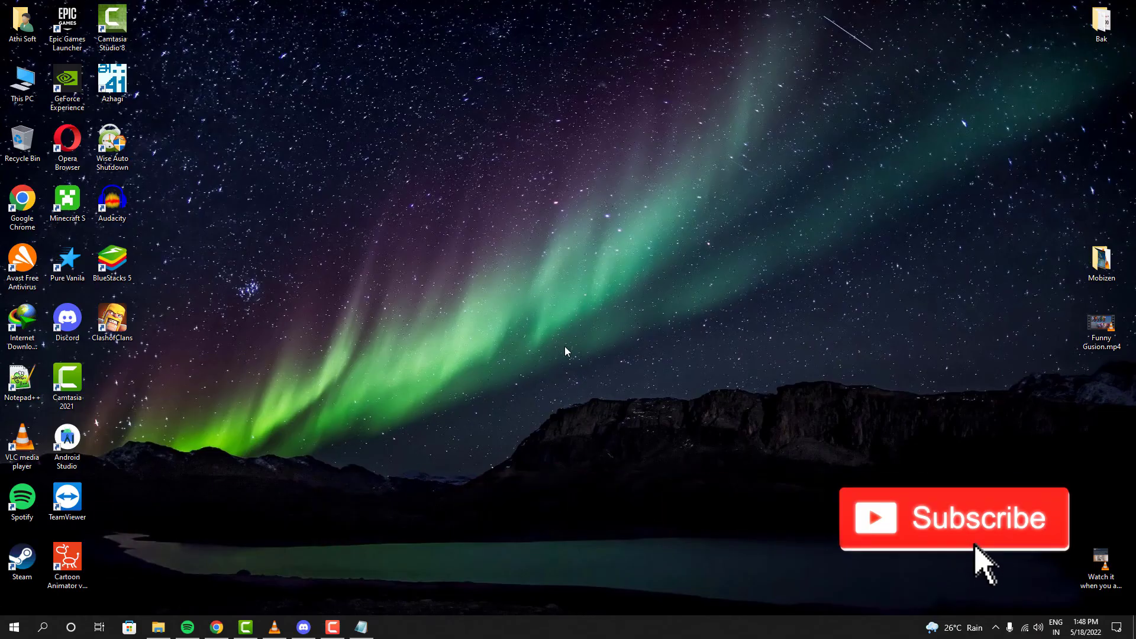
mouse_move(268, 502)
type("powershell")
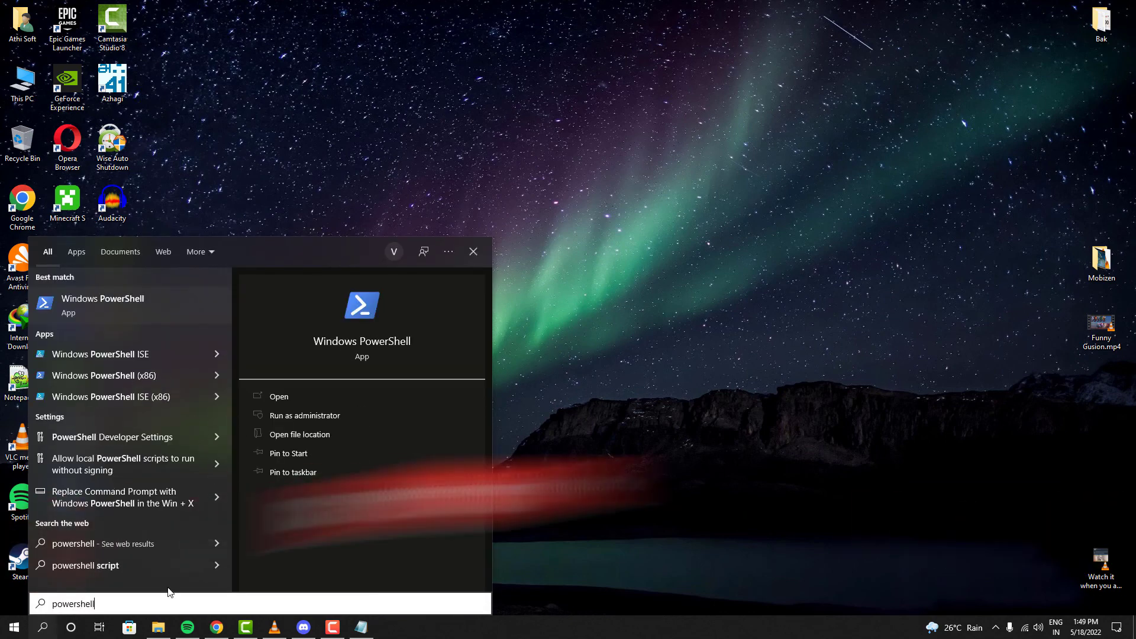
mouse_move(304, 416)
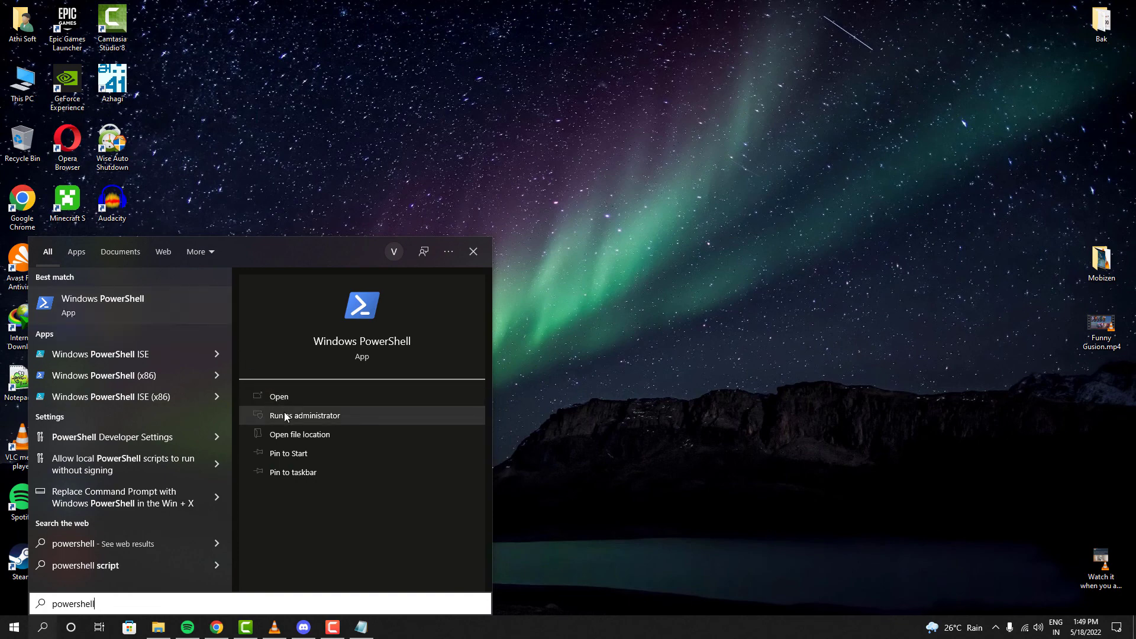
Step: Launch Windows PowerShell elevated via Run as administrator and accept the UAC prompt
left_click(304, 415)
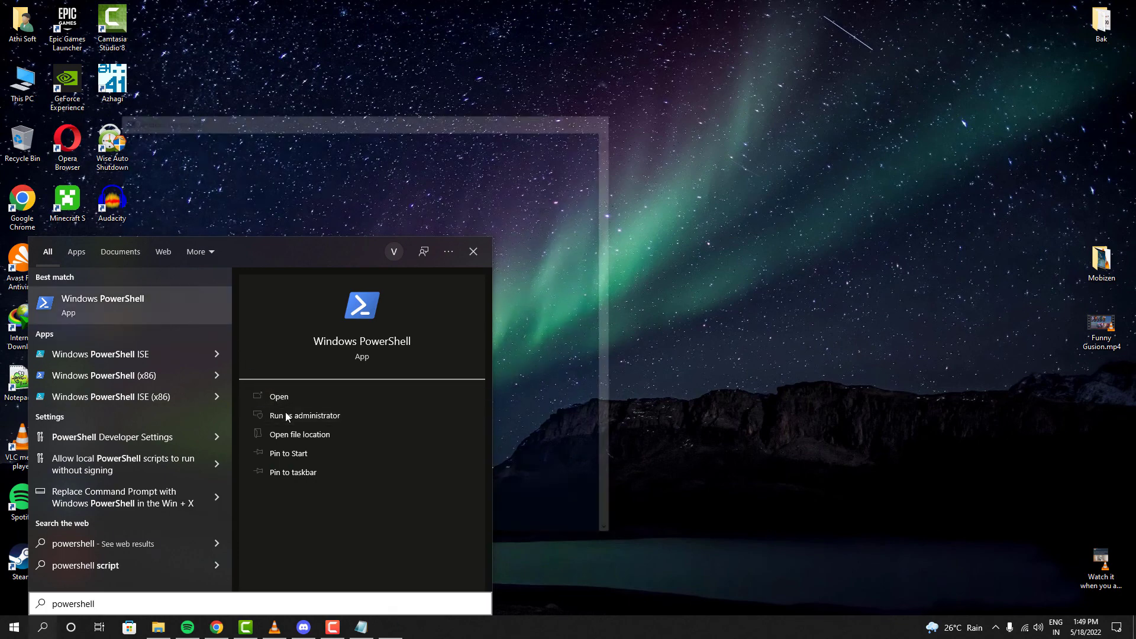
left_click(305, 416)
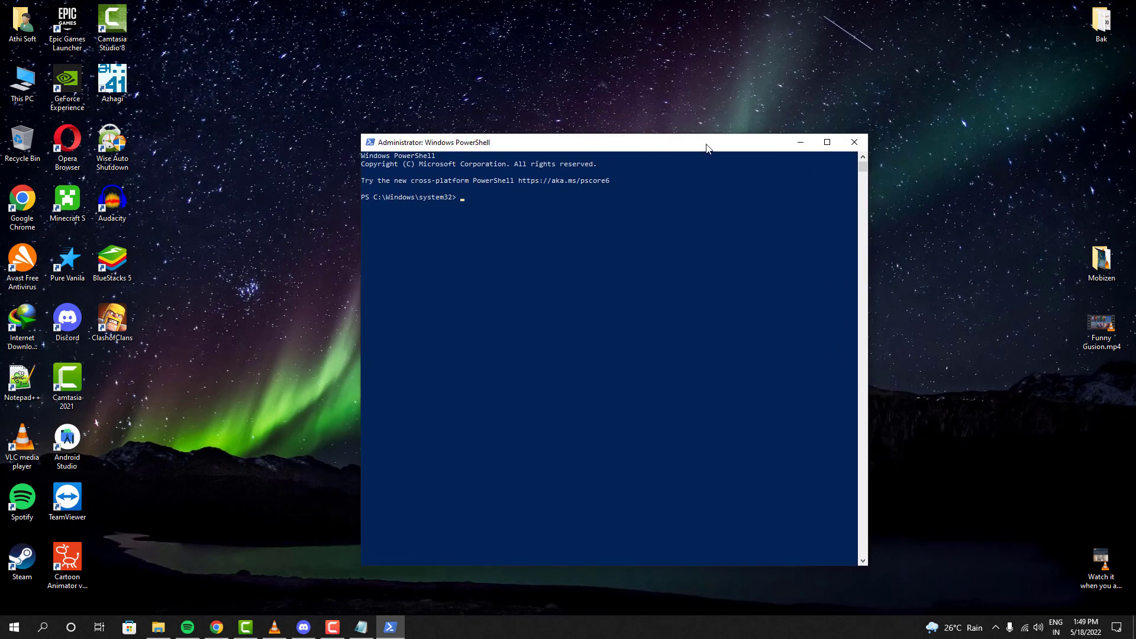
Step: Run the Get-AppXPackage | Foreach Add-AppxPackage re-registration command, then close PowerShell
left_click(361, 627)
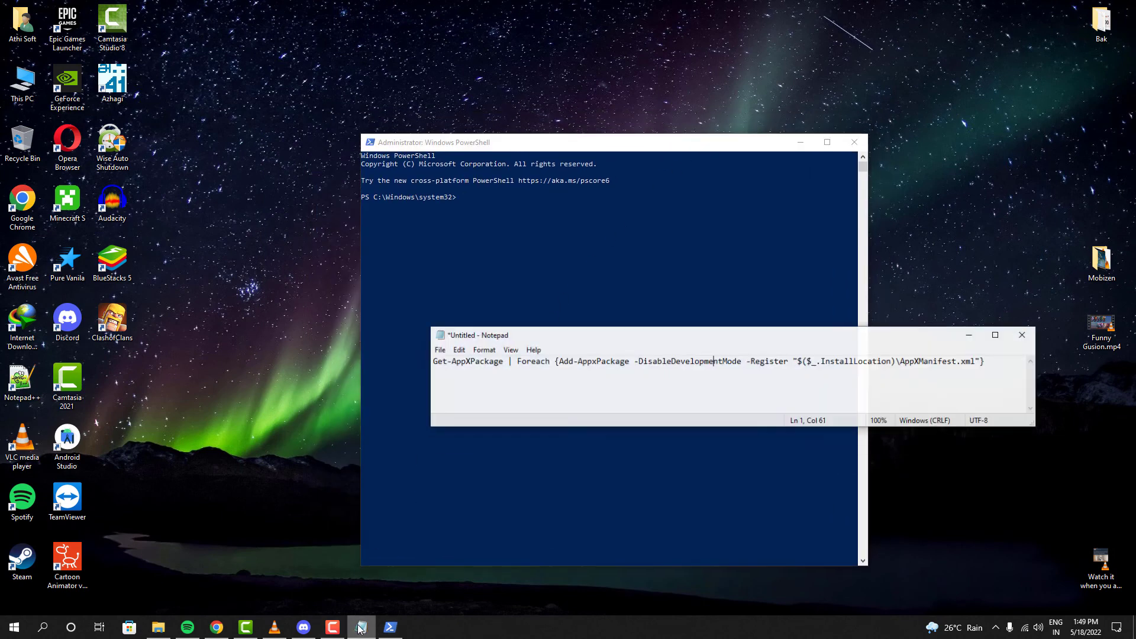
key("ctrl+a")
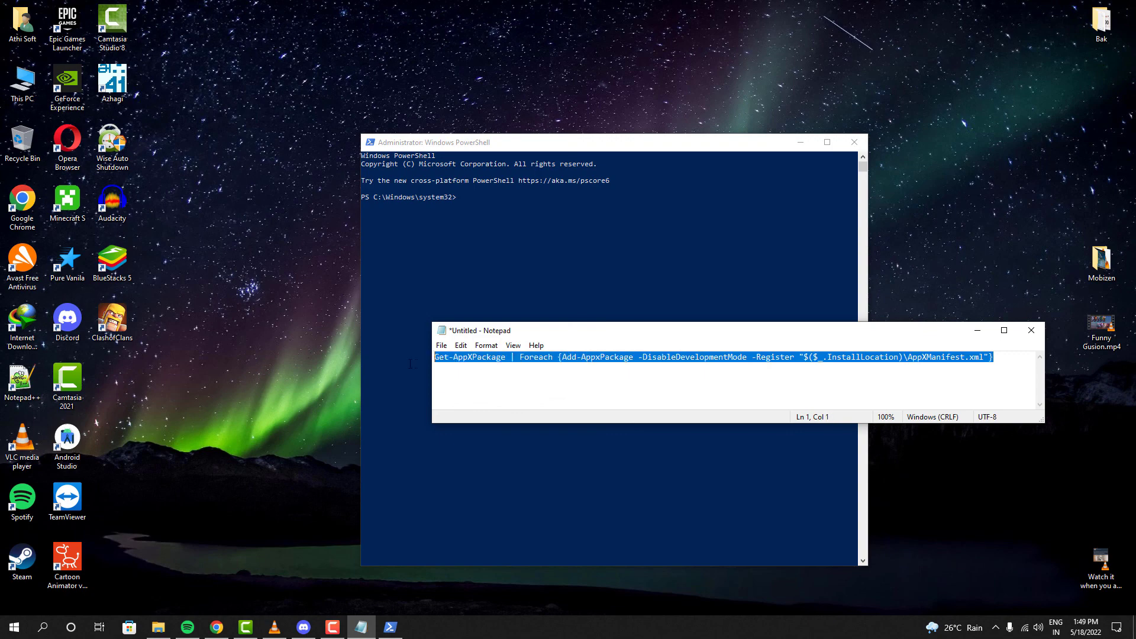
mouse_move(756, 369)
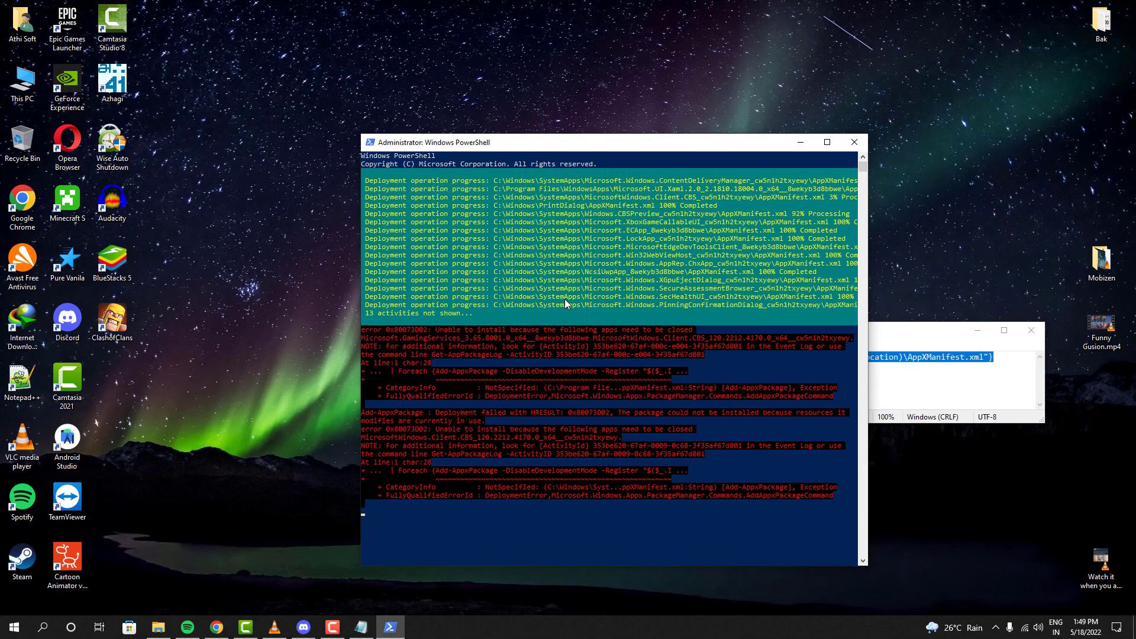
scroll("down", 3)
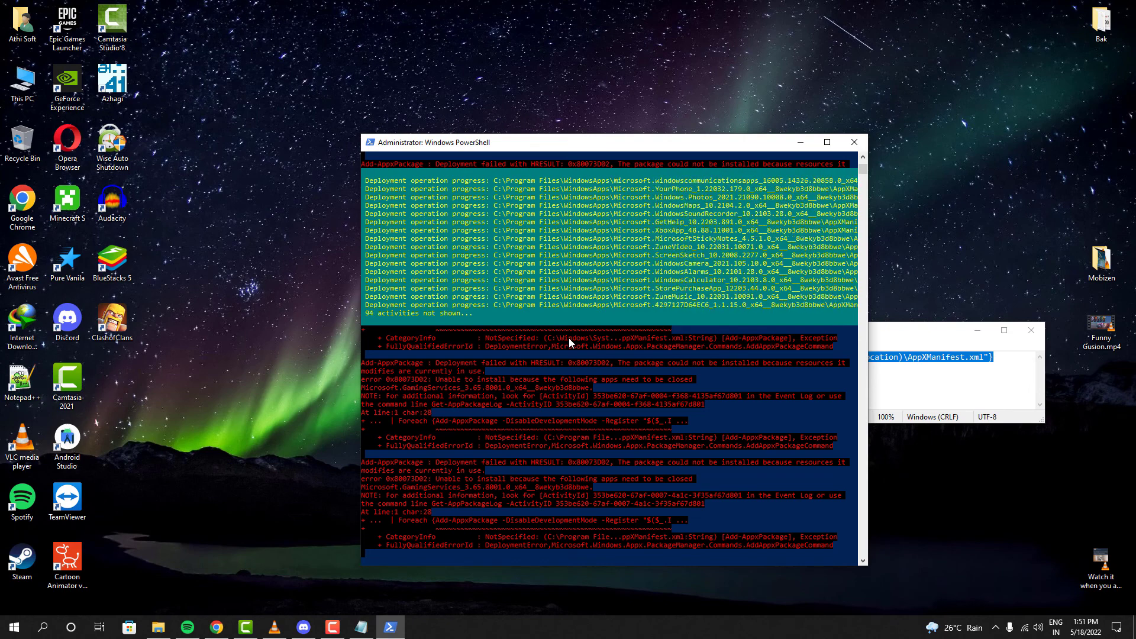
left_click(13, 627)
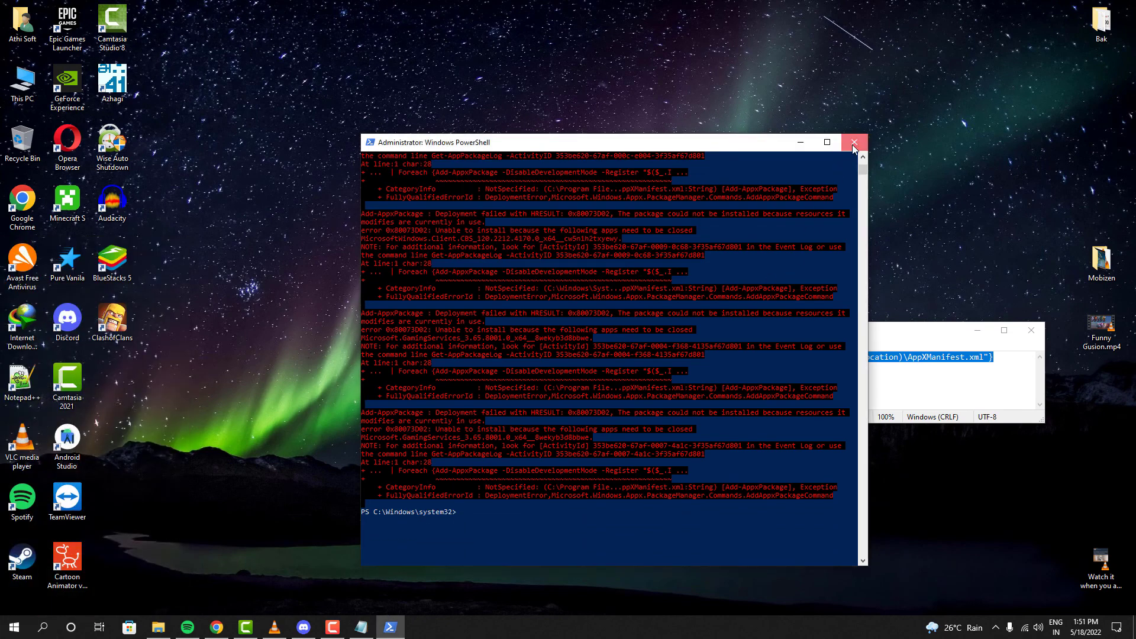
left_click(853, 142)
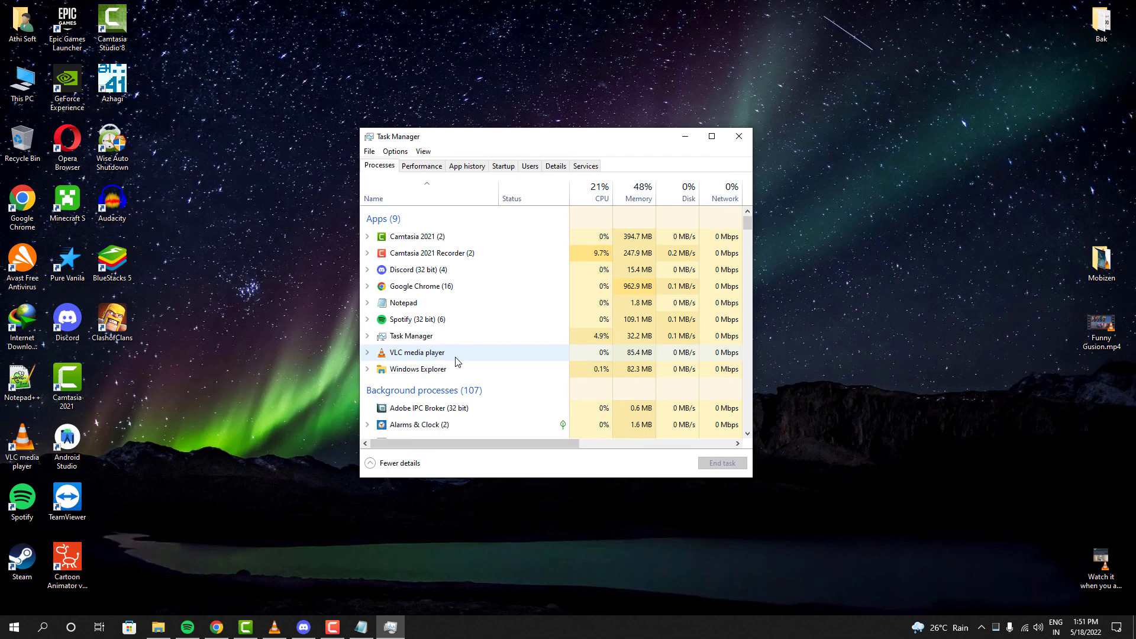
Step: Restart Windows Explorer from Task Manager and check the Start menu app list
right_click(417, 369)
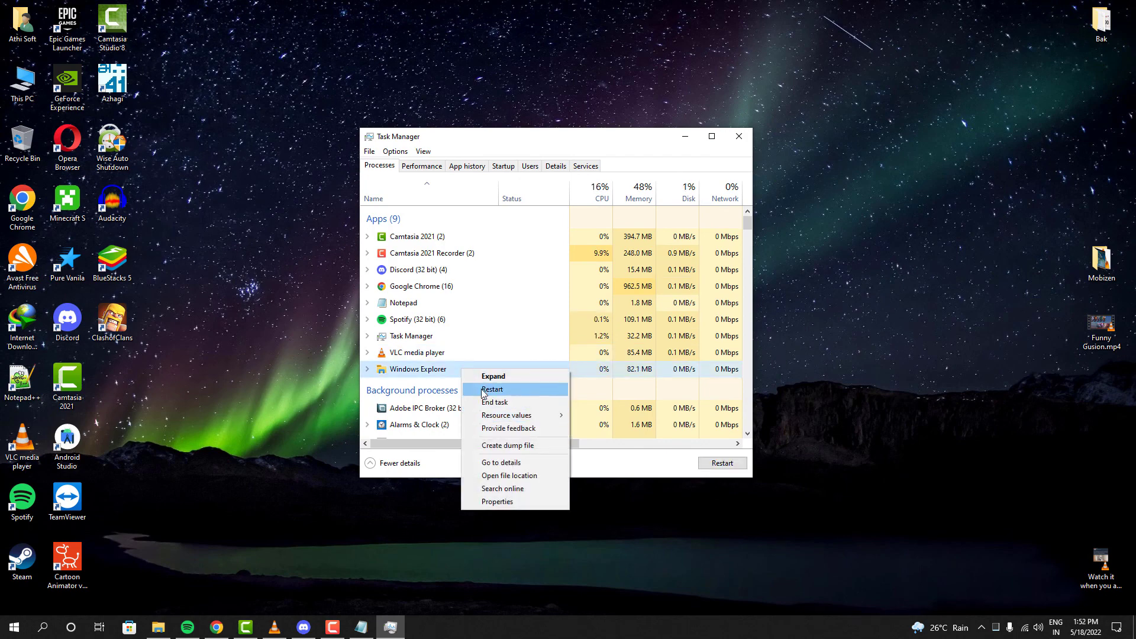
left_click(492, 389)
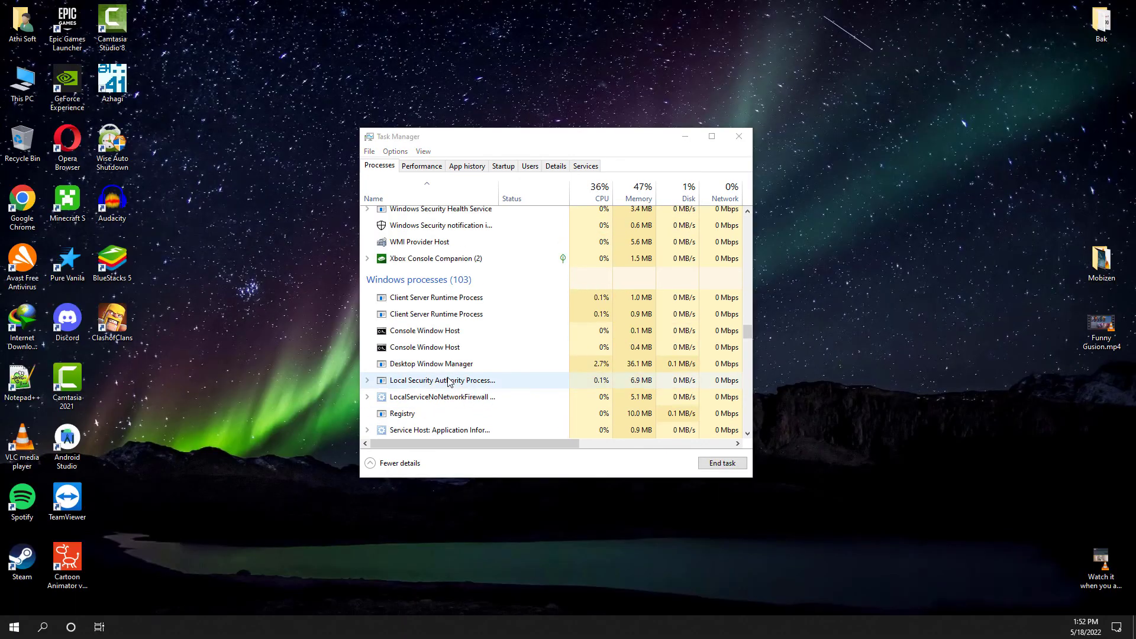
left_click(13, 626)
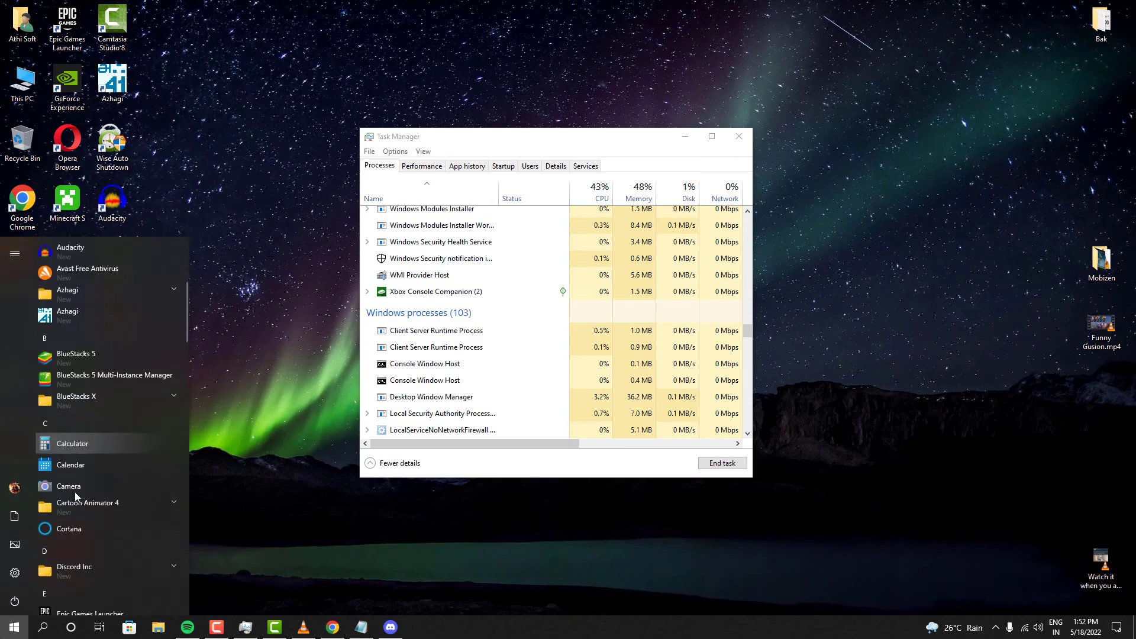
scroll("down", 3)
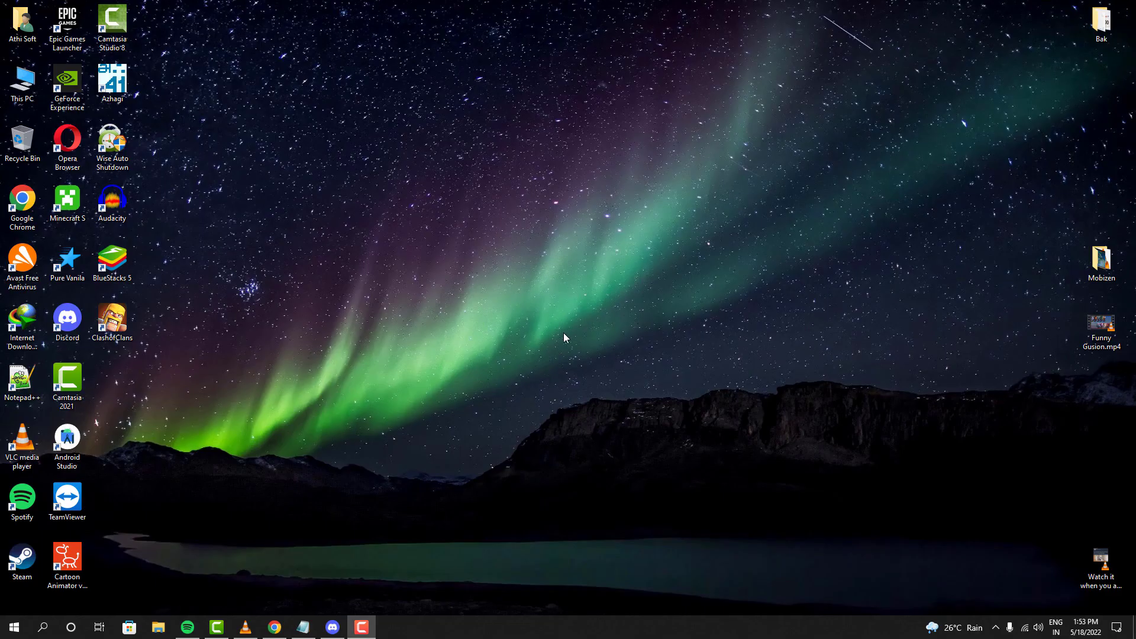
mouse_move(439, 390)
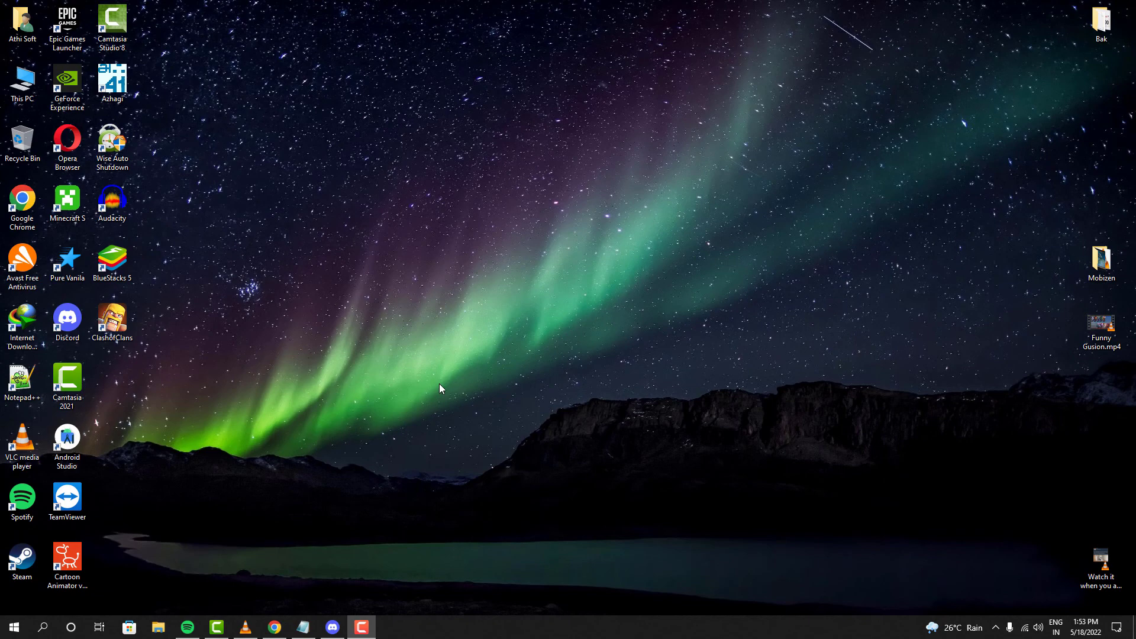
Step: Run Windows PowerShell from Search's Recent list as administrator
left_click(42, 627)
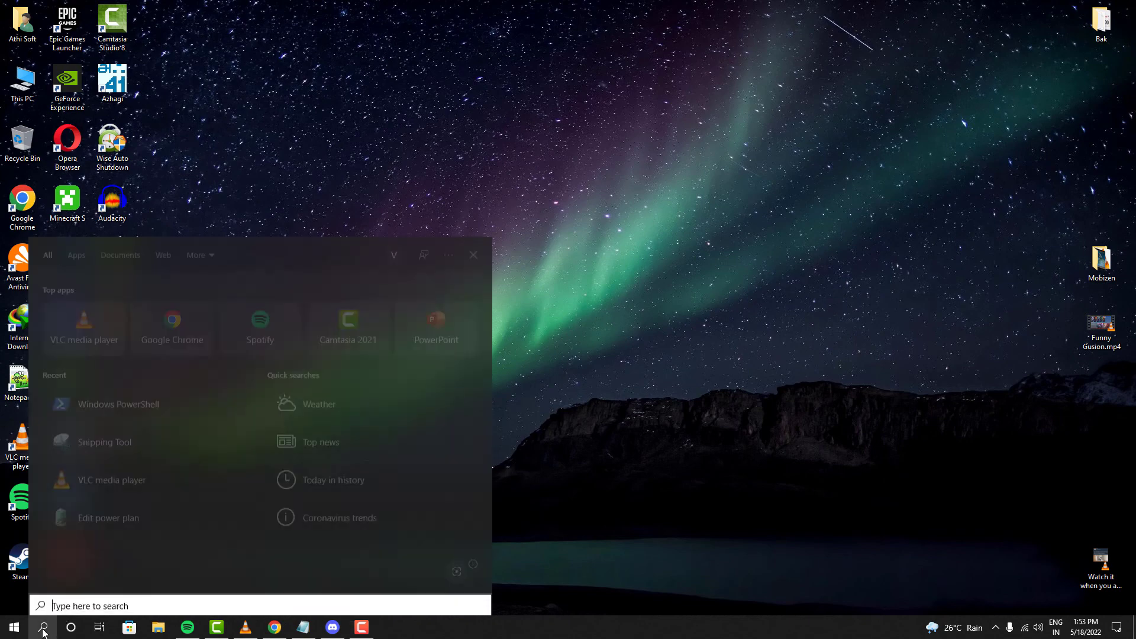
left_click(41, 627)
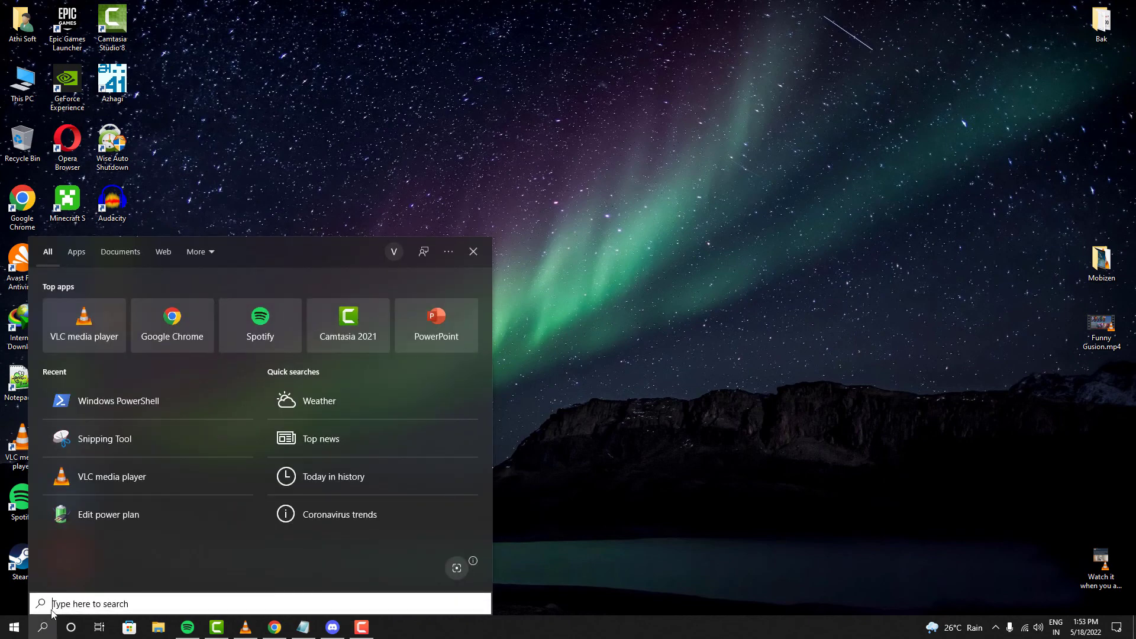
right_click(118, 400)
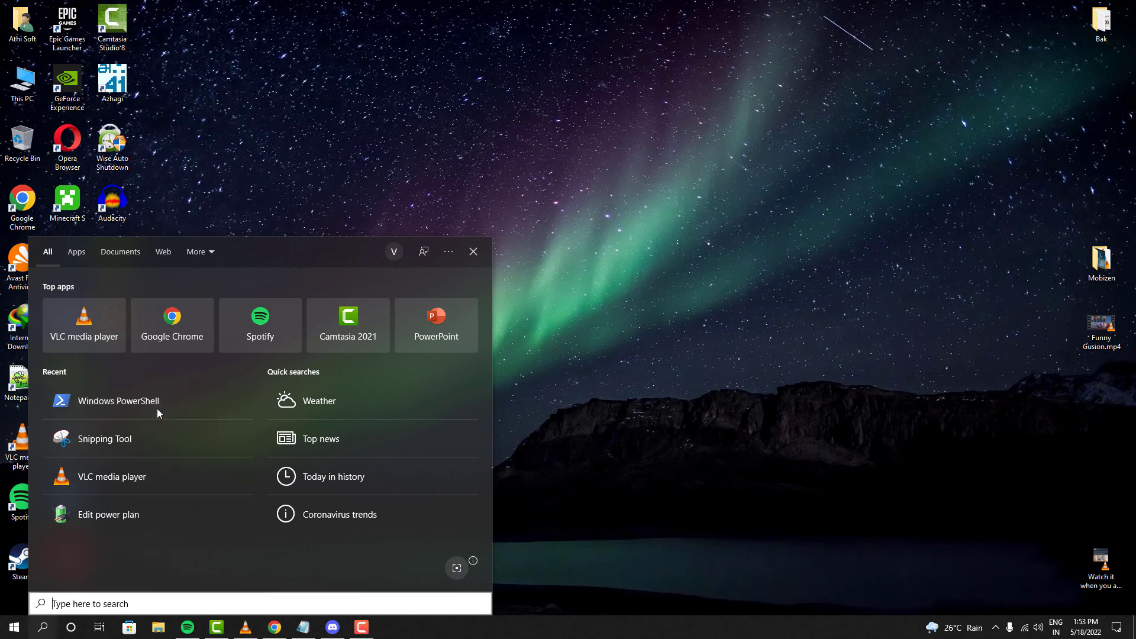
left_click(118, 400)
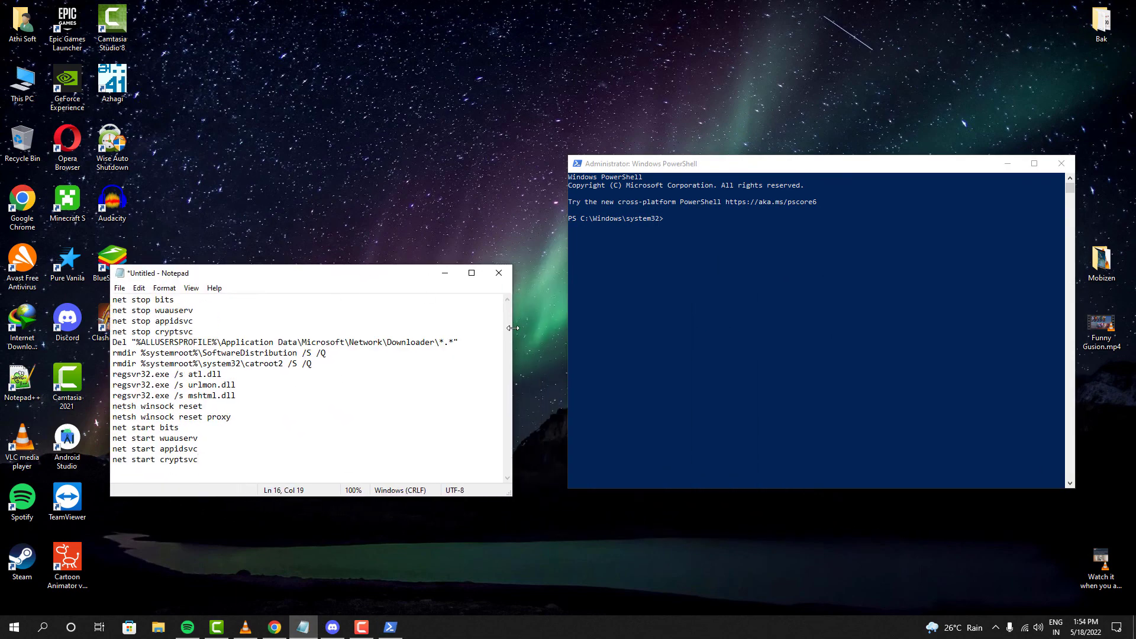
Step: Run the update reset commands, from net stop bits through regsvr32 and winsock reset to net start cryptsvc
triple_click(142, 300)
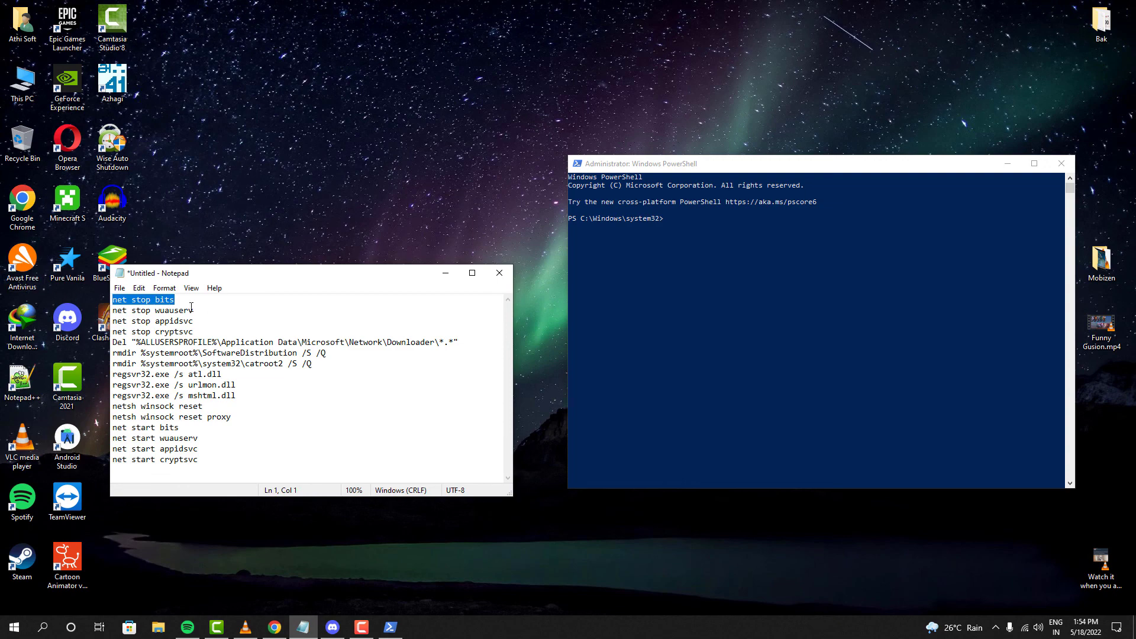
mouse_move(166, 312)
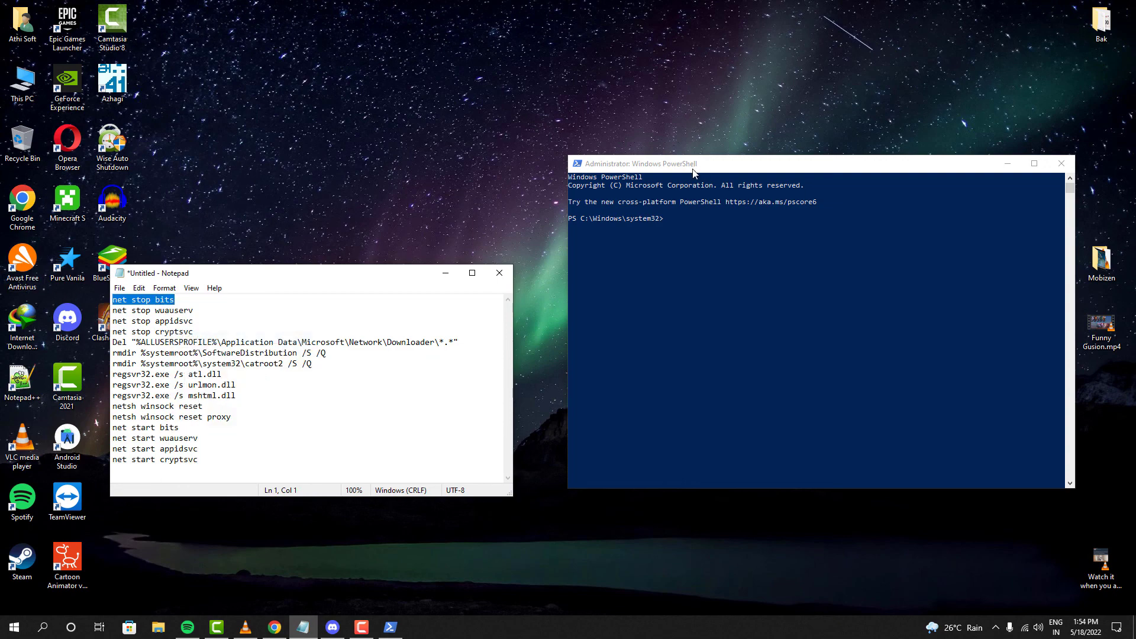
key("Return")
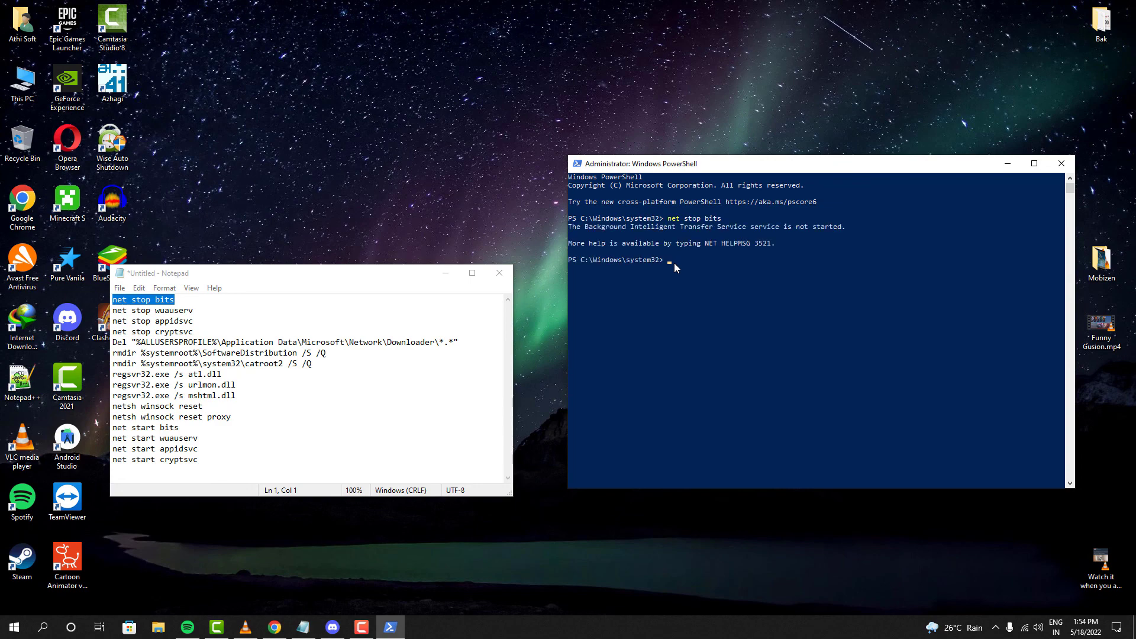
mouse_move(255, 304)
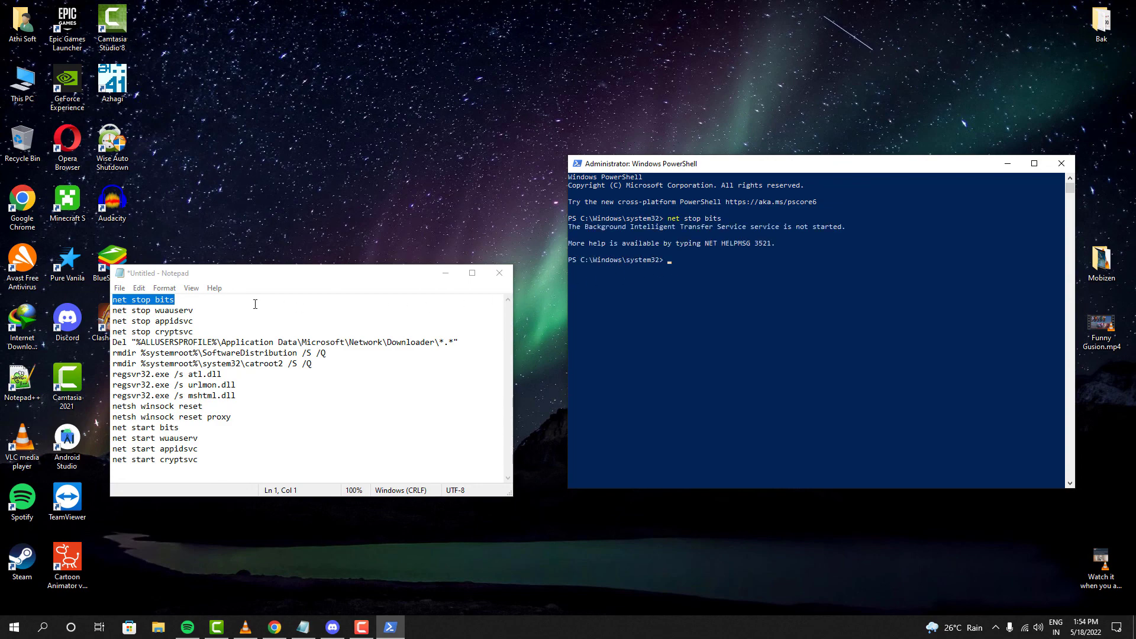
right_click(152, 310)
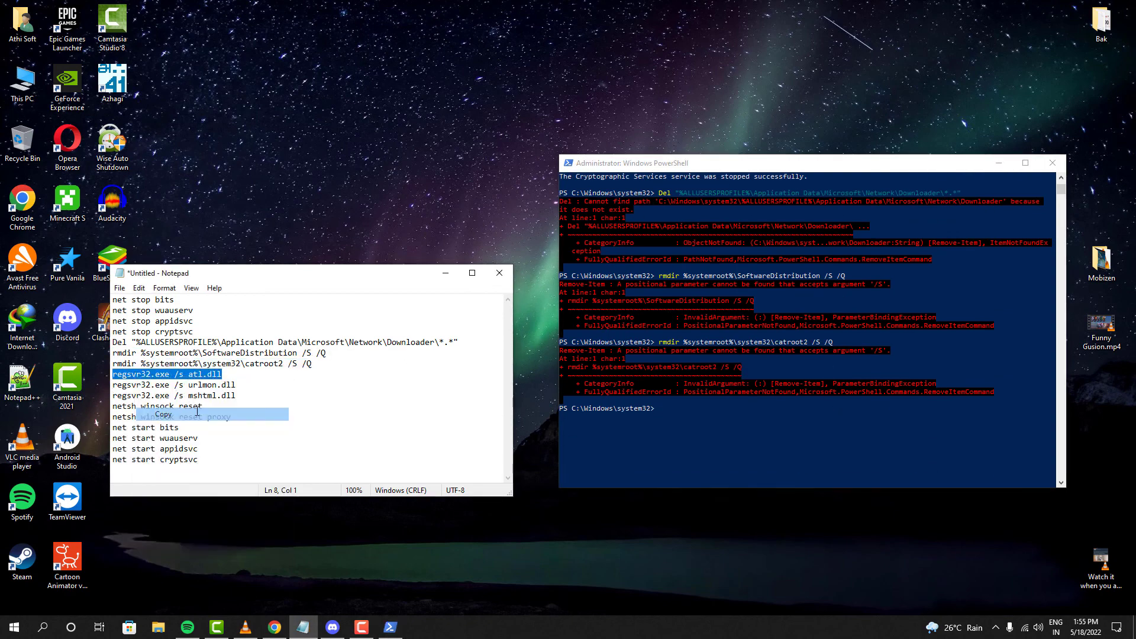
right_click(172, 384)
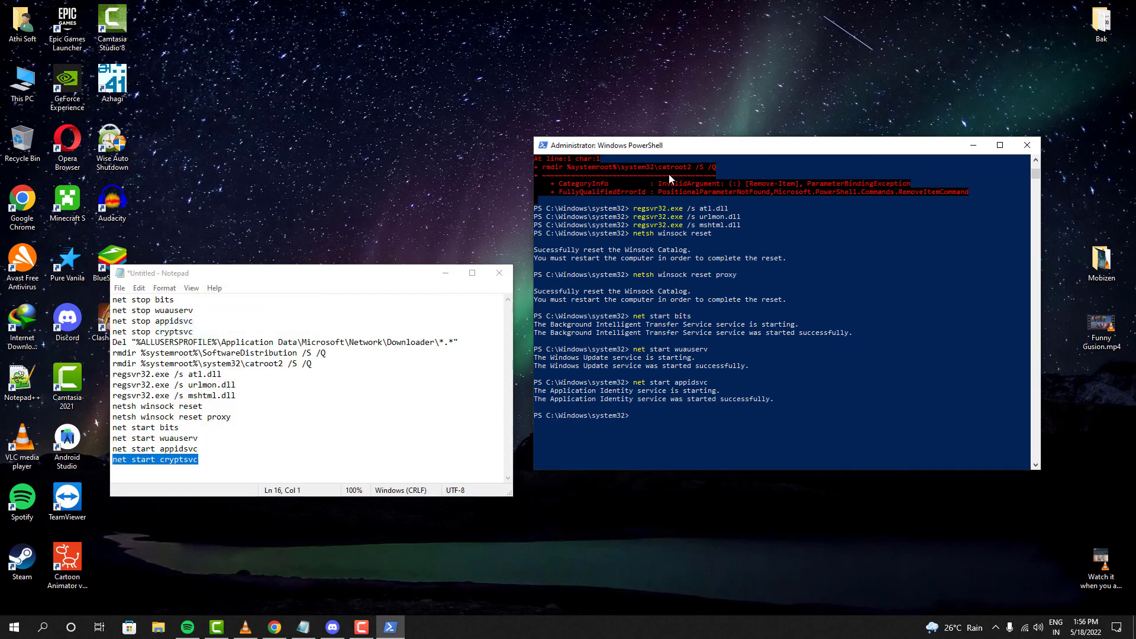
key("Return")
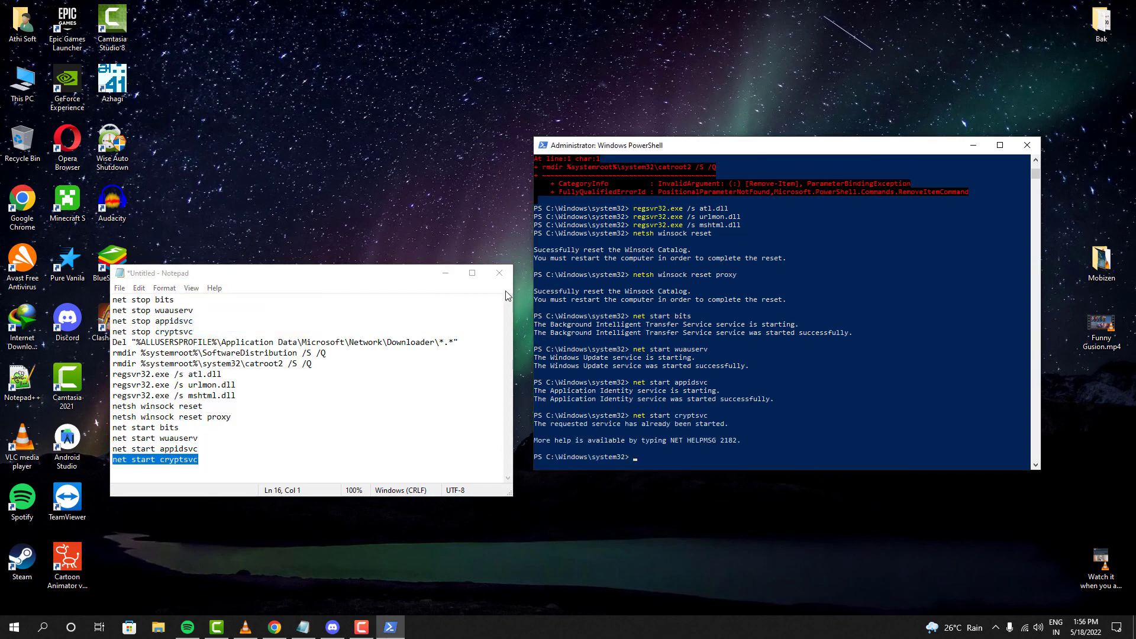
Step: Close Notepad with Don't Save and restart the PC from Start > Power
left_click(498, 273)
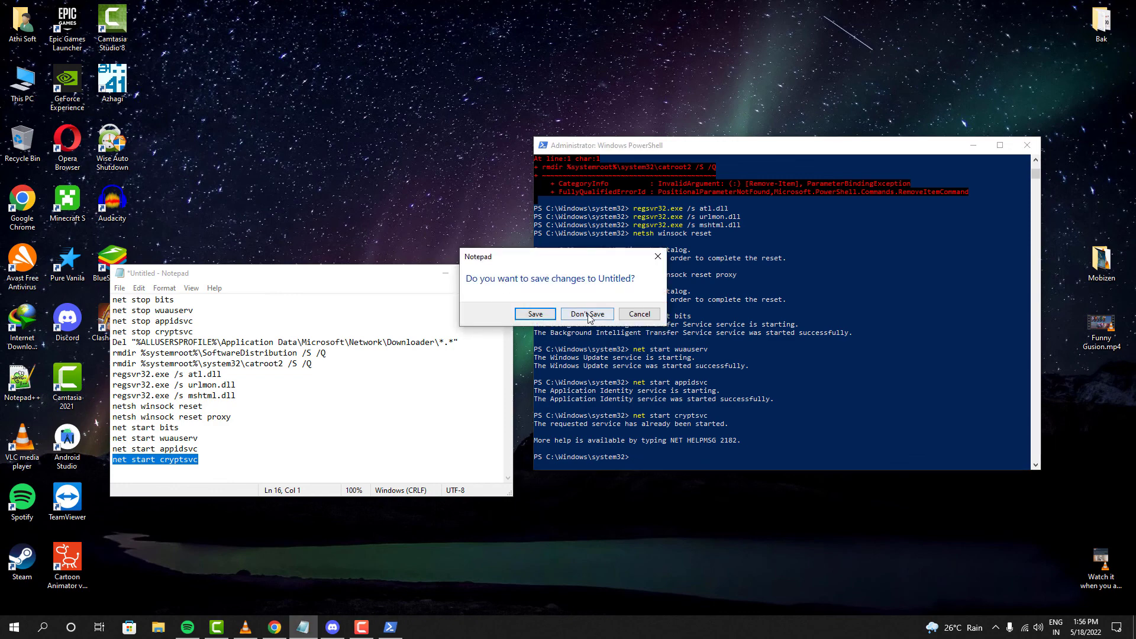
left_click(587, 313)
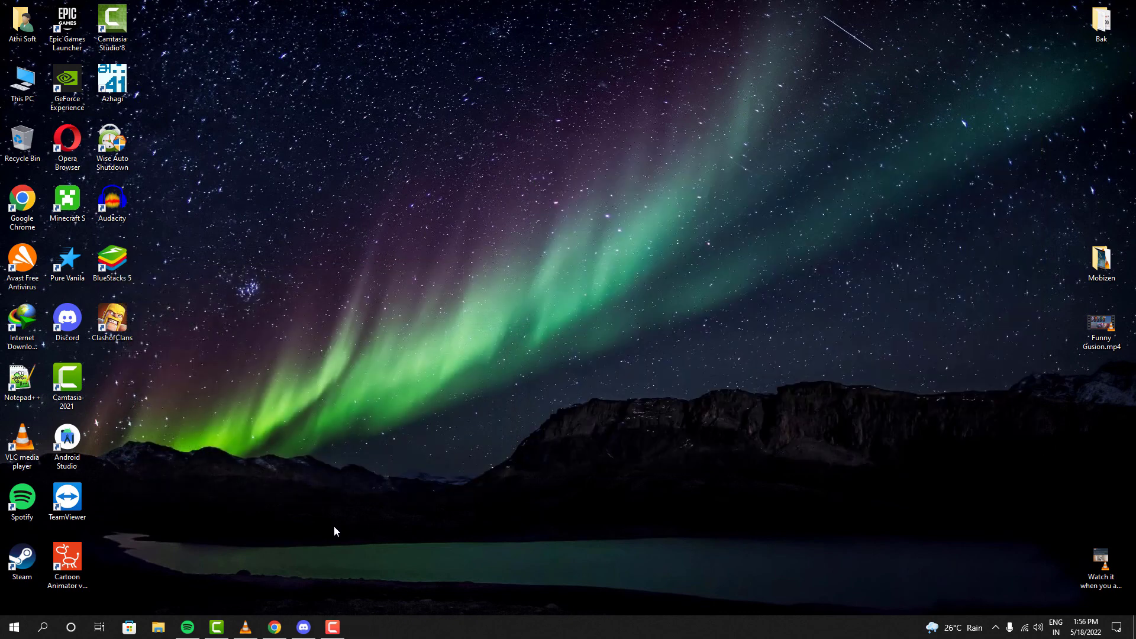
left_click(13, 627)
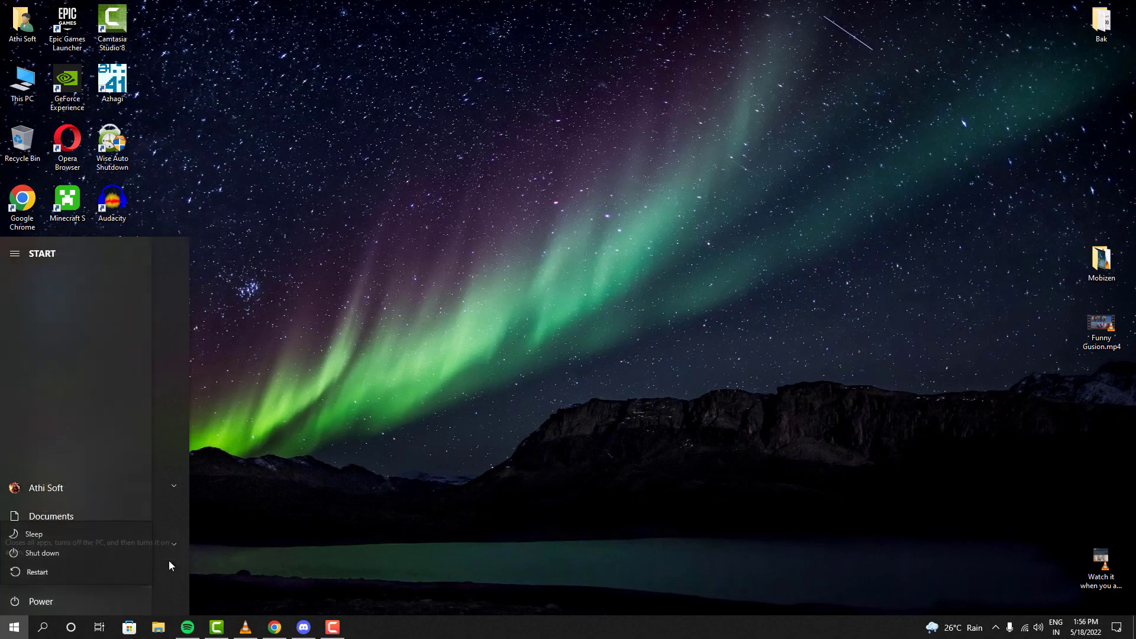
left_click(580, 343)
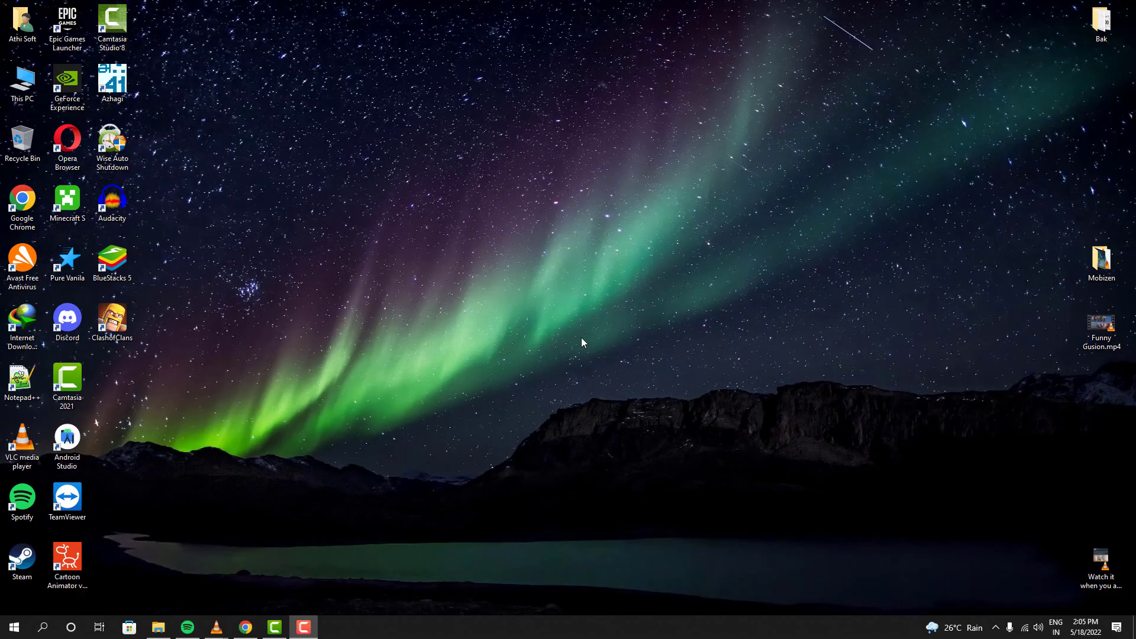
Step: Run the all-users HolographicFirstRun package removal in an elevated PowerShell, then recheck the Start menu
left_click(42, 627)
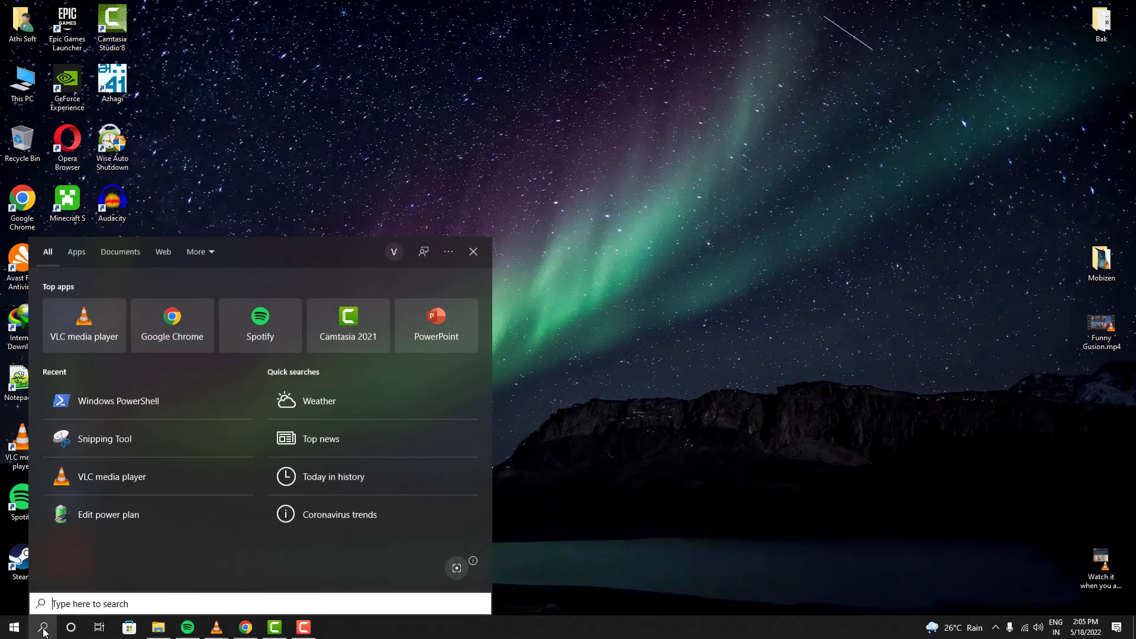
mouse_move(148, 401)
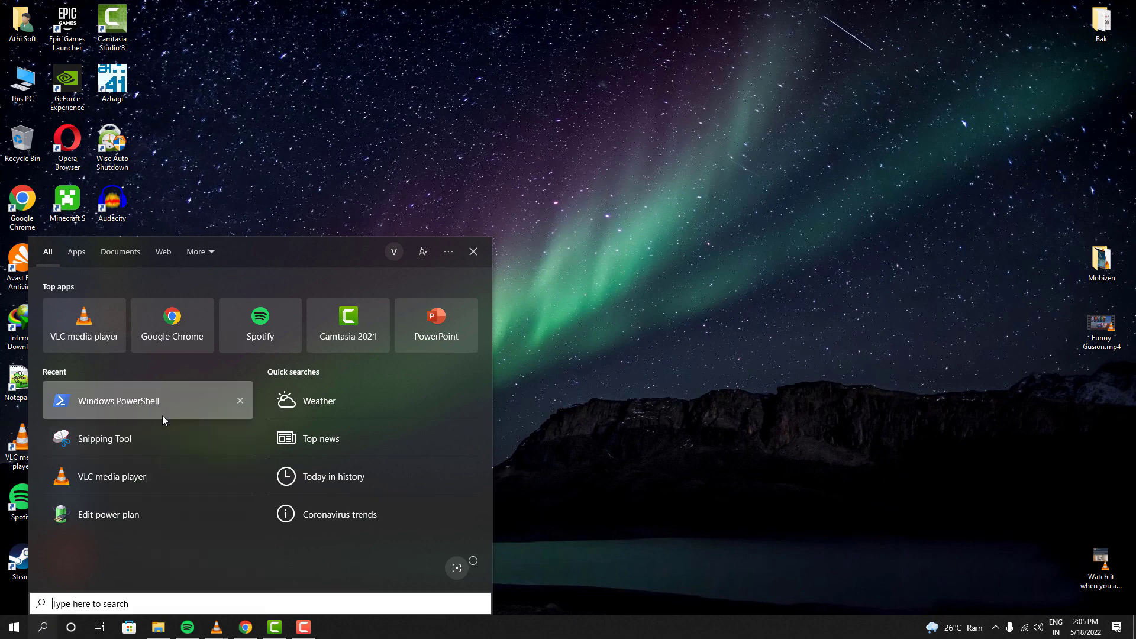
left_click(118, 401)
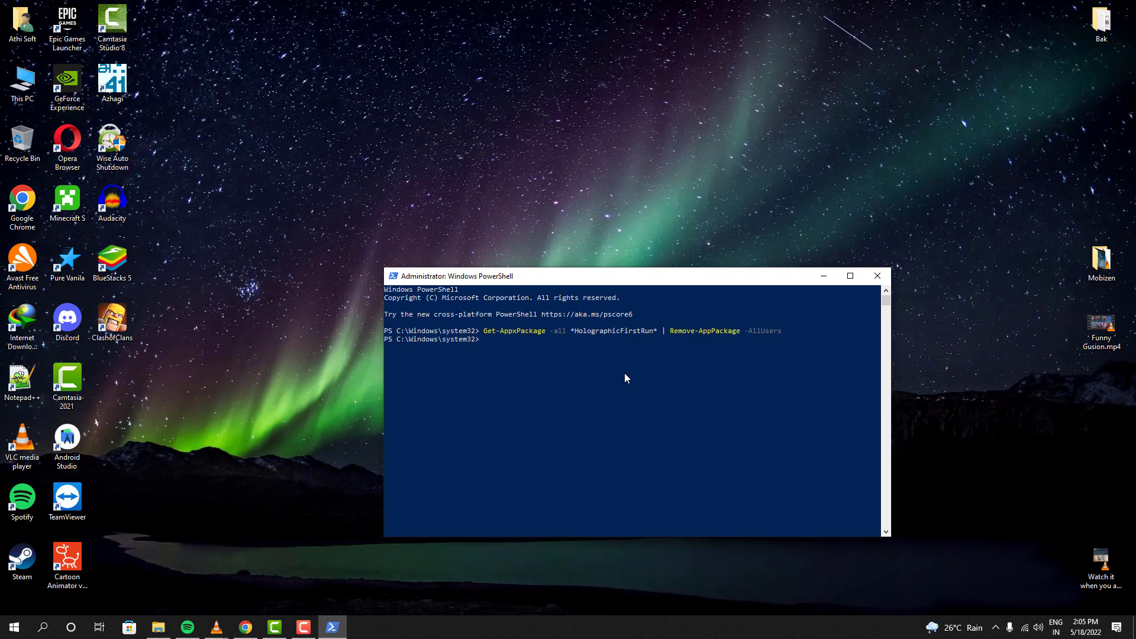
mouse_move(617, 383)
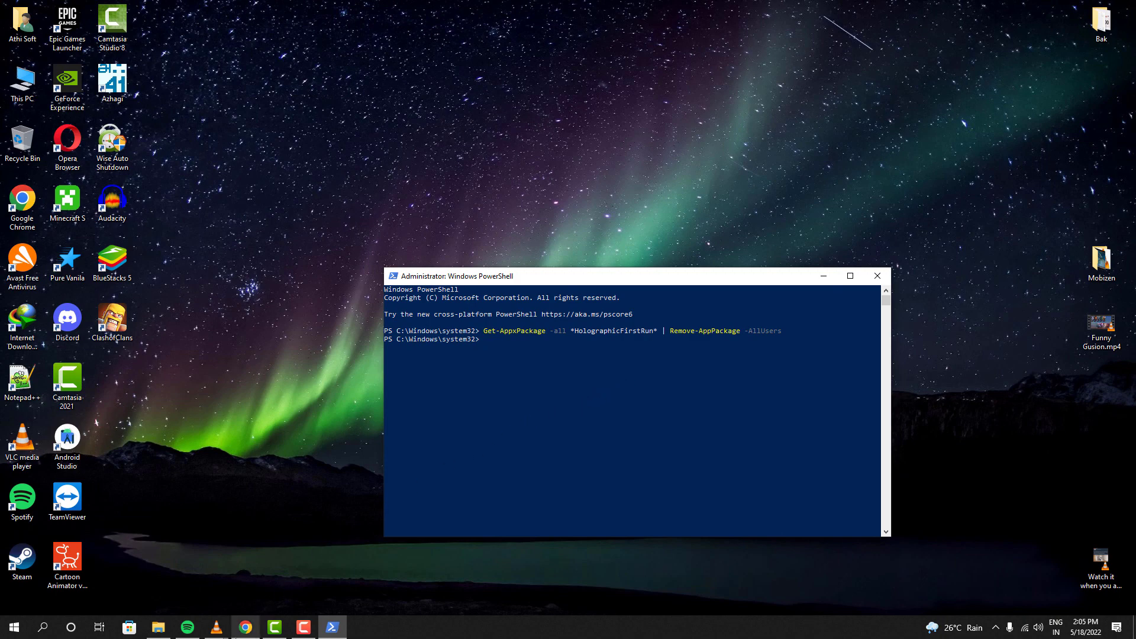
left_click(13, 626)
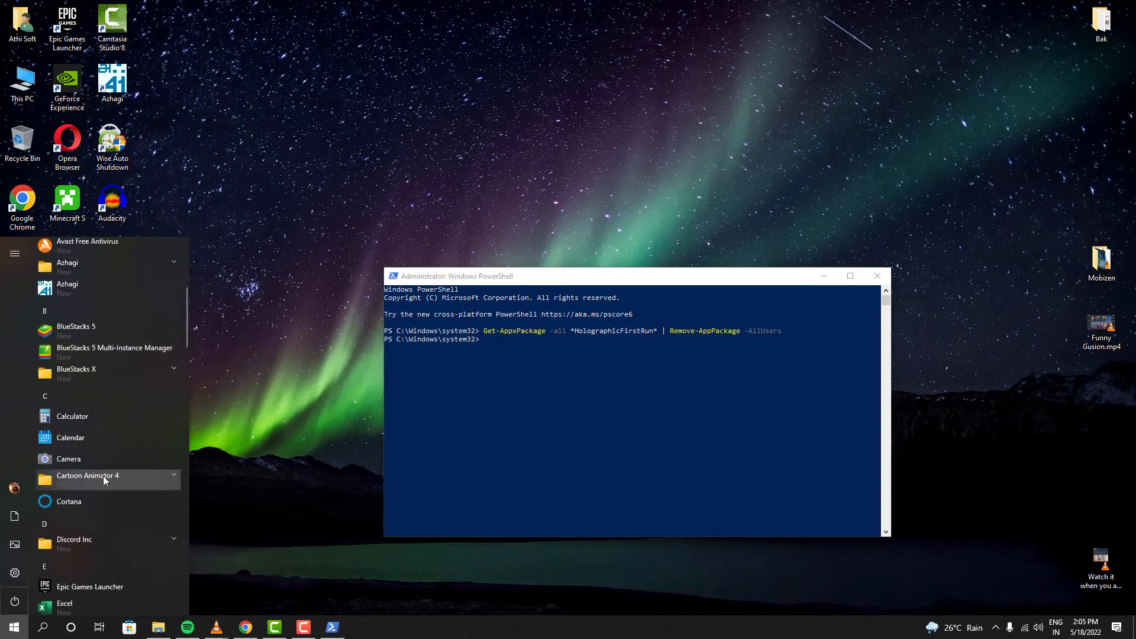
scroll("down", 3)
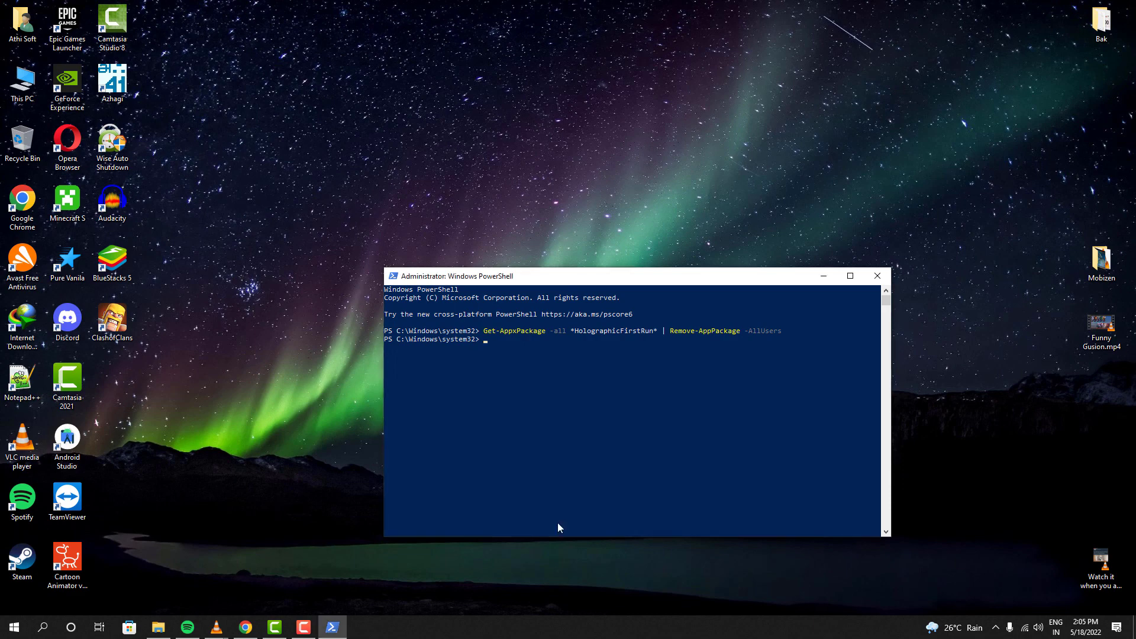
left_click(876, 276)
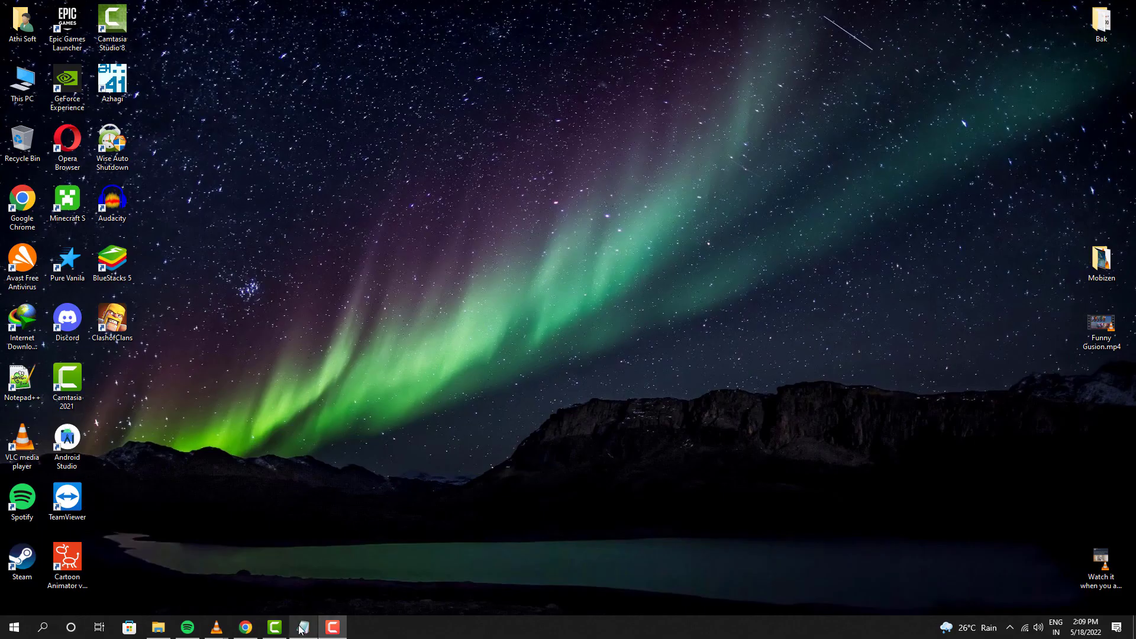
Step: Open the Microsoft.Windows.StartMenuExperienceHost_cw5n1h2txyewy folder by pasting its copied path into Run
left_click(301, 628)
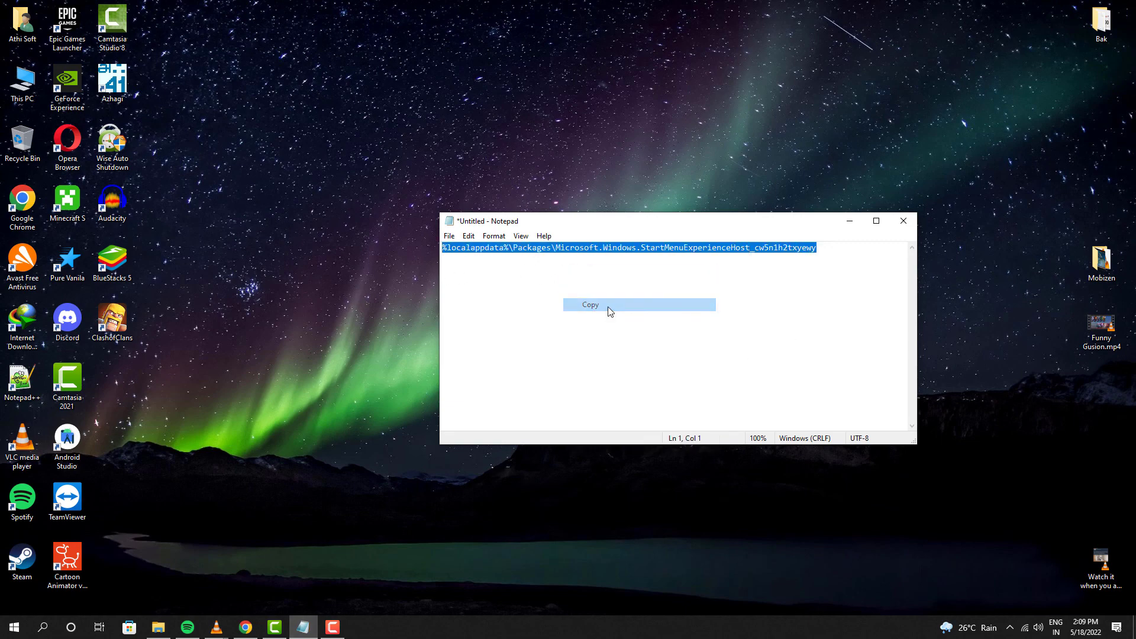
left_click(902, 220)
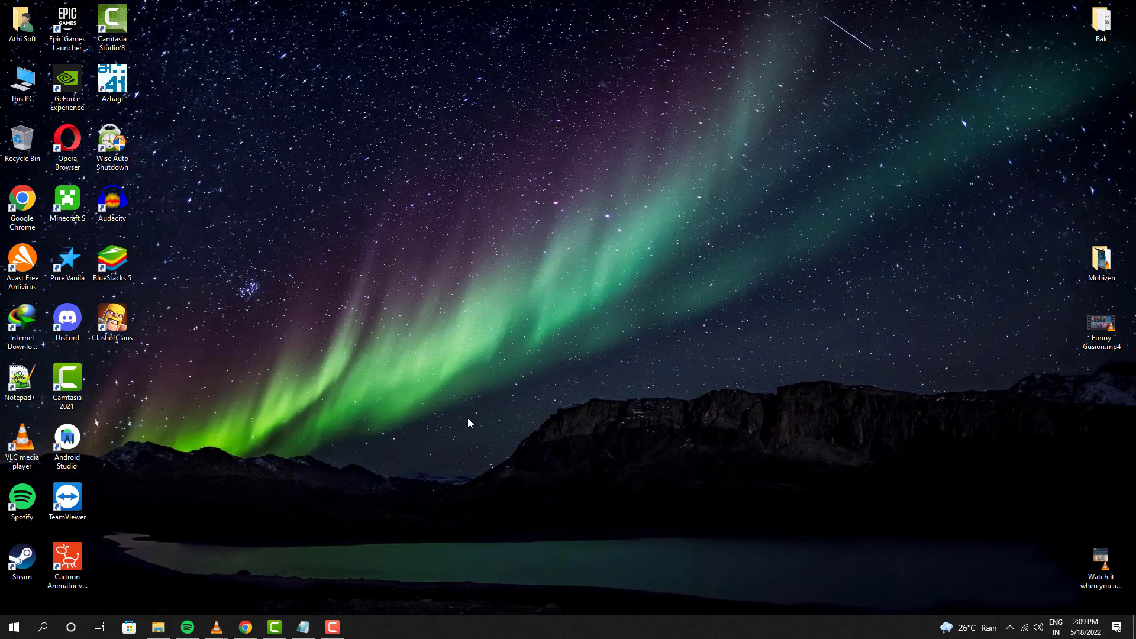
key("win+r")
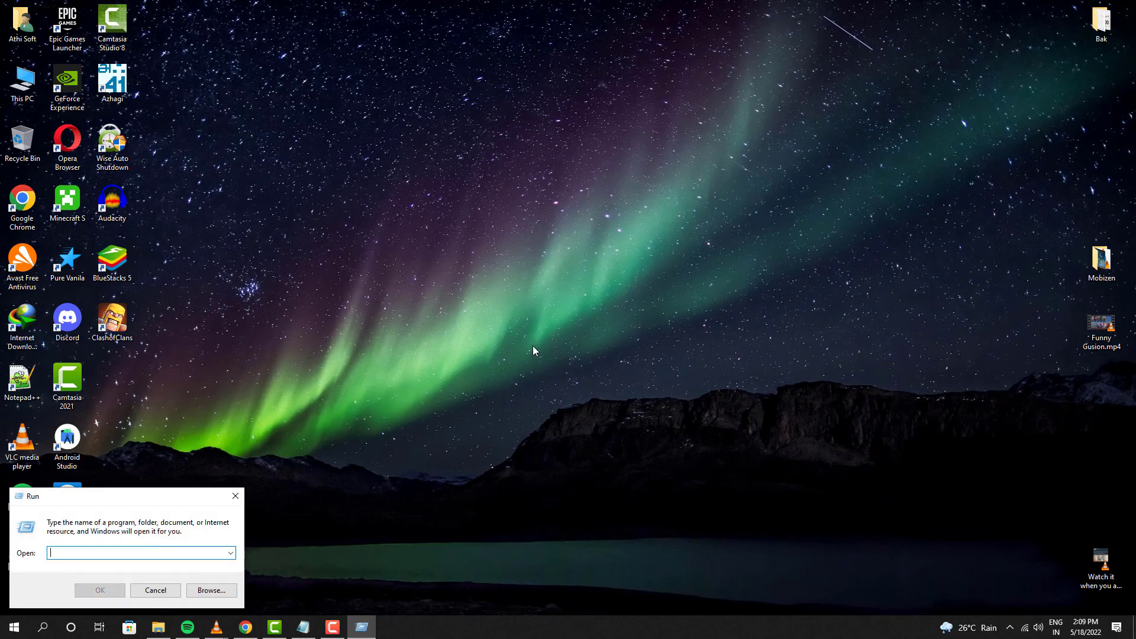
mouse_move(162, 534)
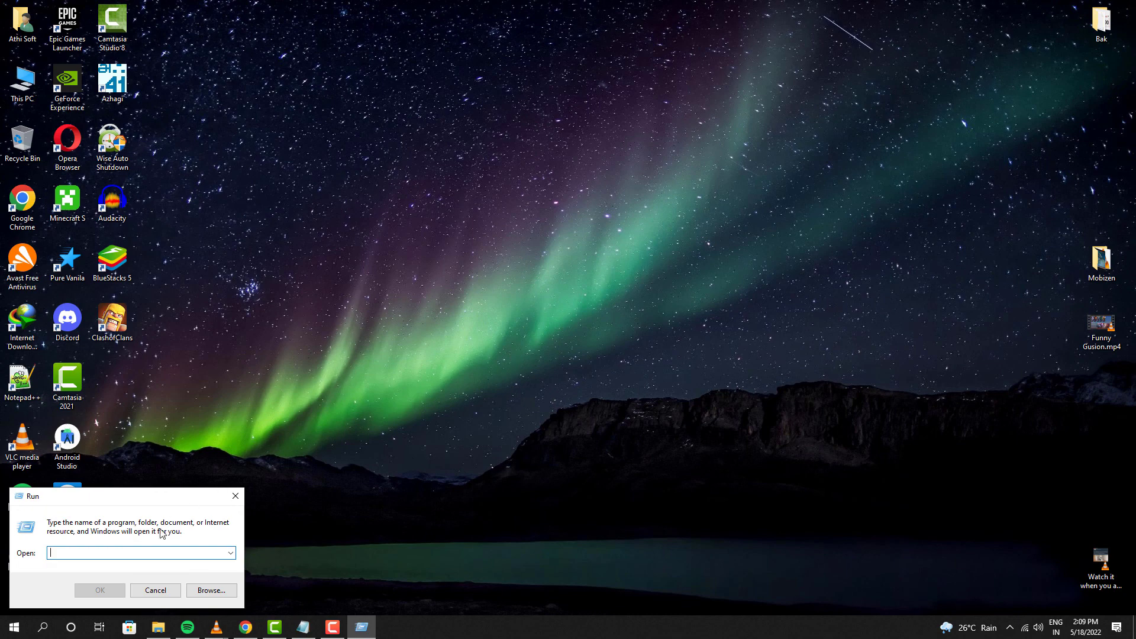
type("ft.Windows.StartMenuExperienceHost_cw5n1h2txyewy")
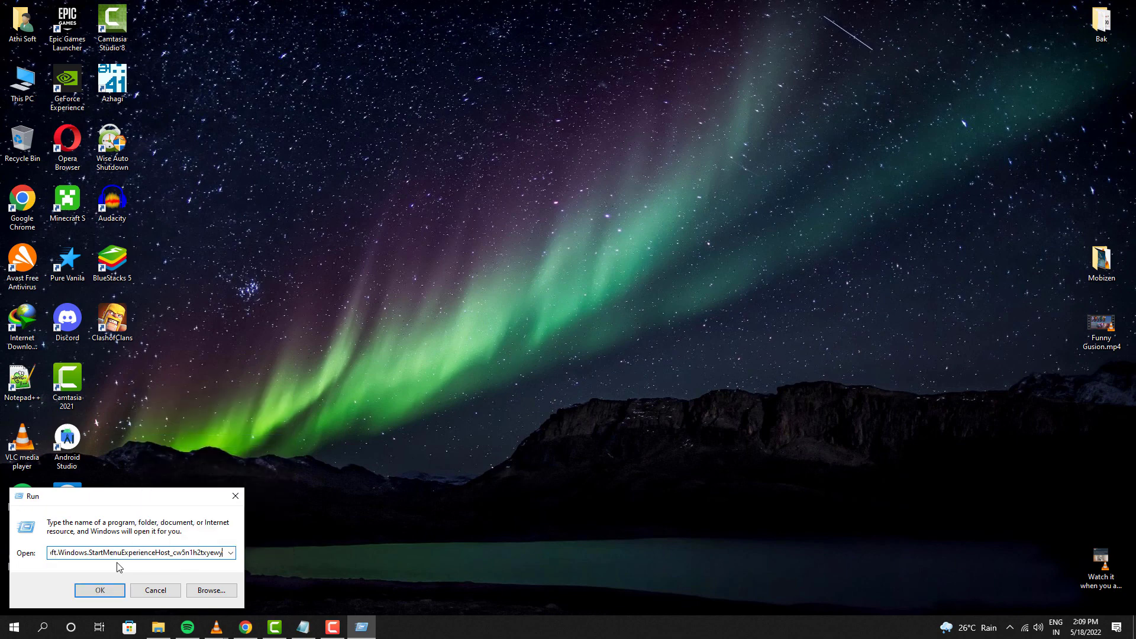
left_click(99, 590)
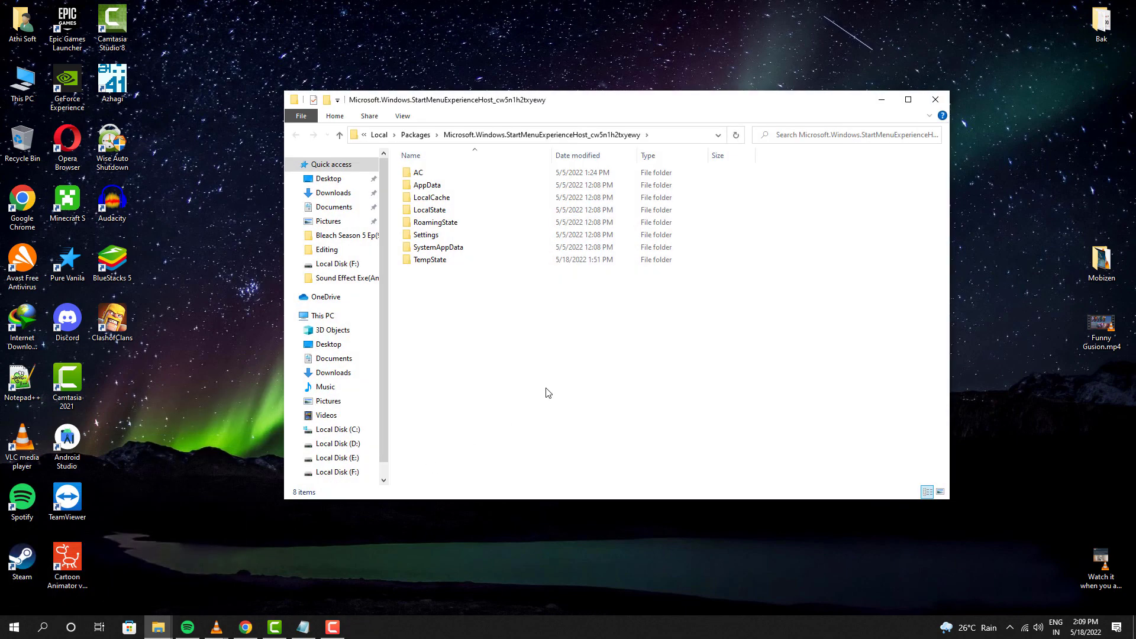
mouse_move(538, 339)
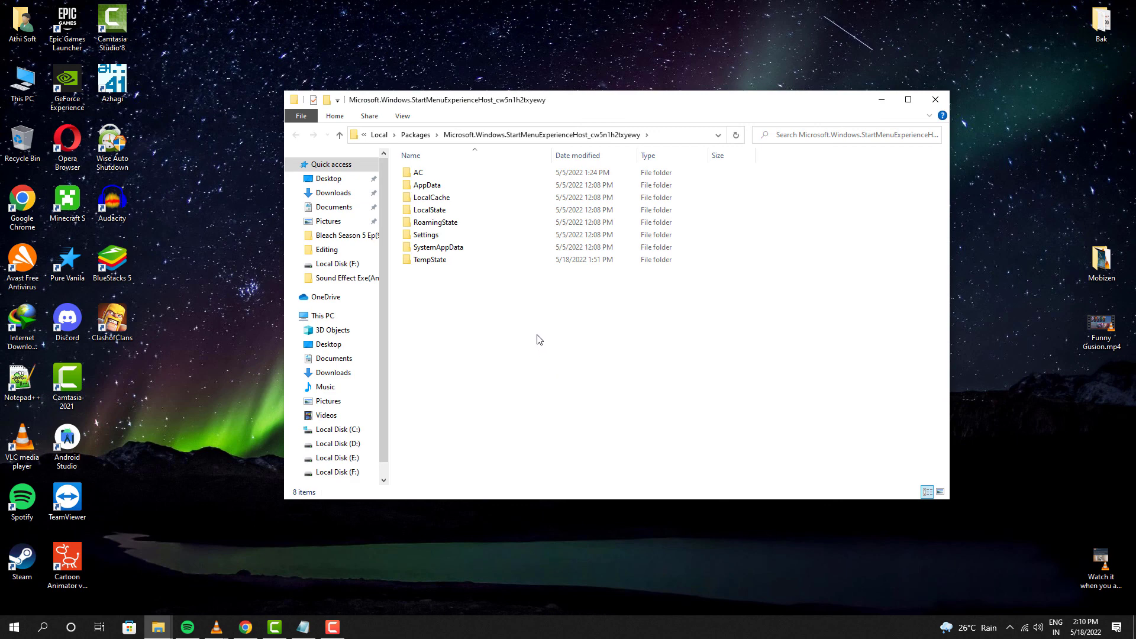
Step: Delete the TempState cache files, skipping the in-use TileCache files, then close the folder
double_click(429, 258)
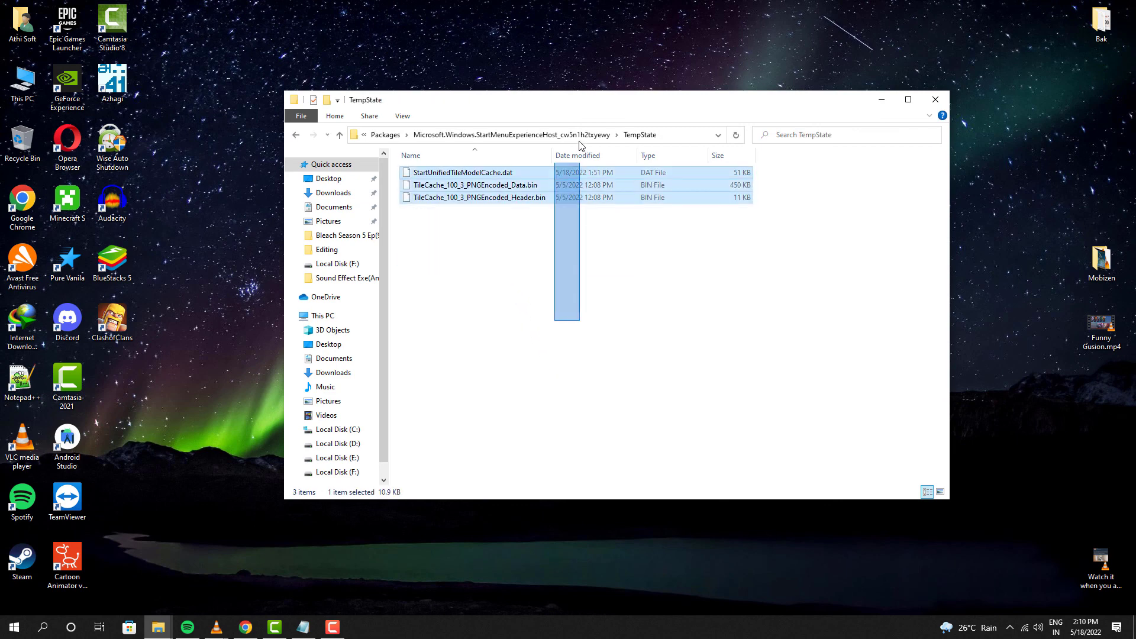
right_click(478, 198)
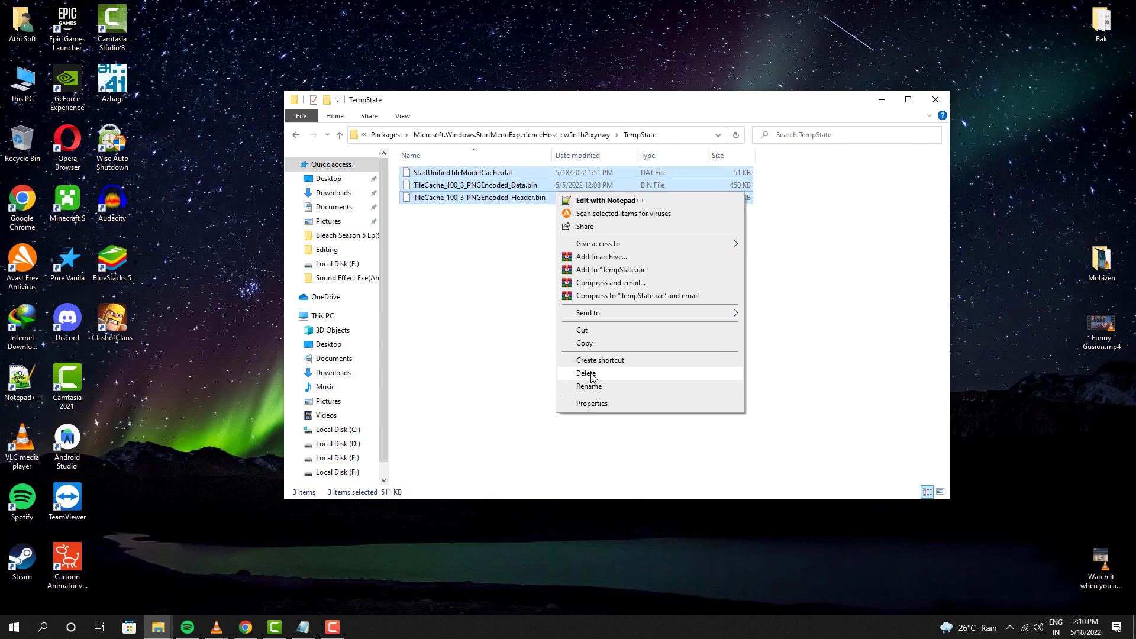
left_click(587, 374)
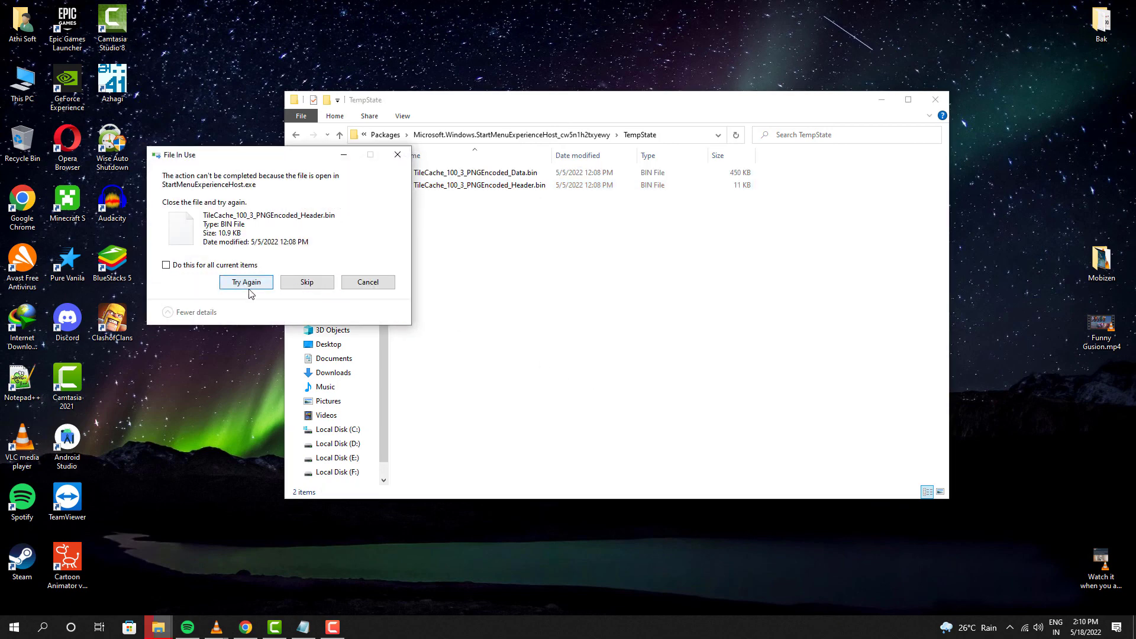
left_click(246, 282)
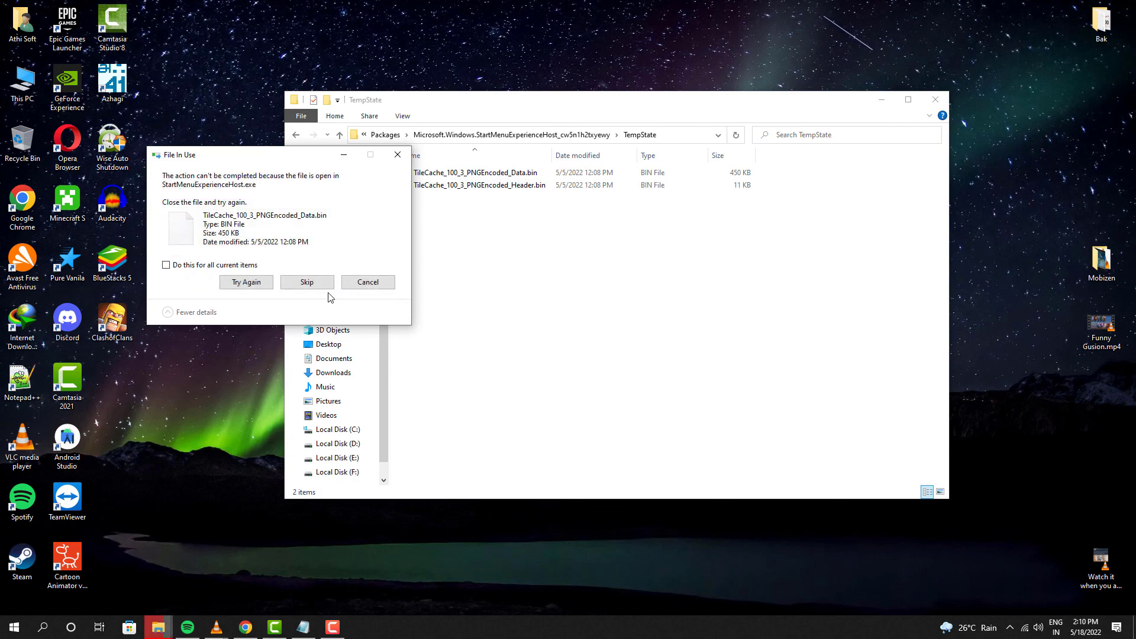
left_click(306, 282)
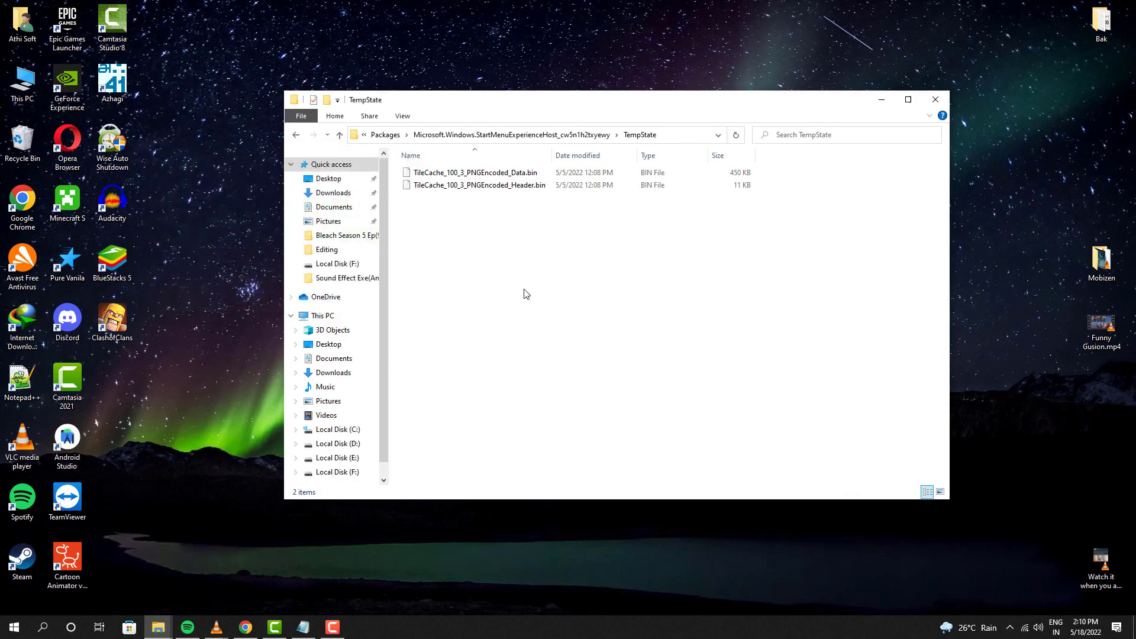
left_click(934, 100)
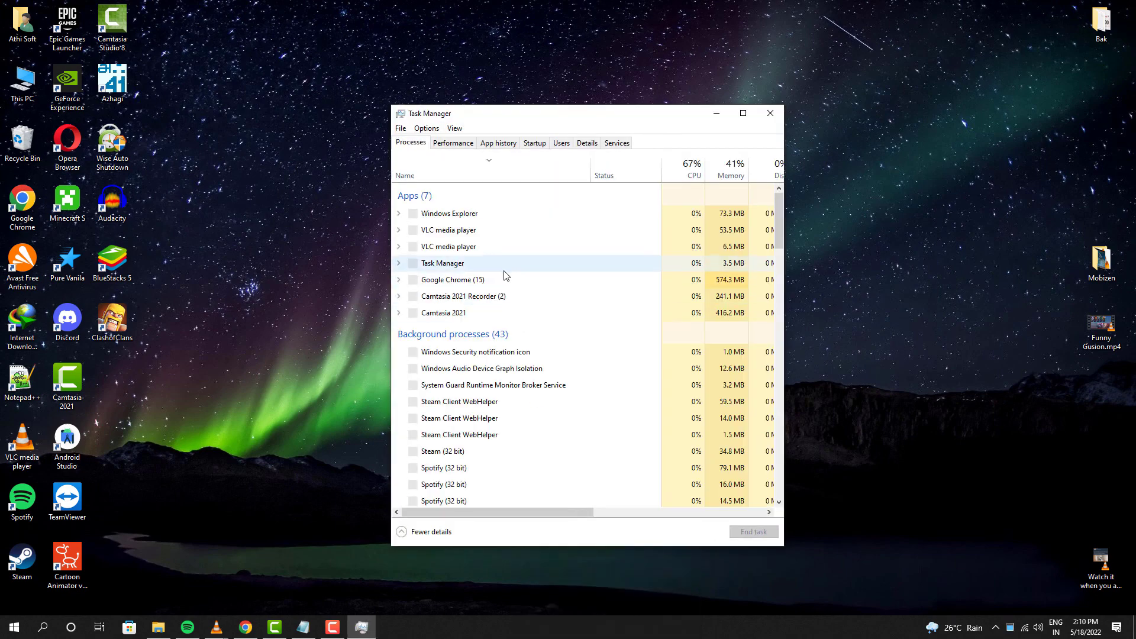
Step: Restart Windows Explorer in Task Manager and scroll the Start menu app list to verify
right_click(449, 213)
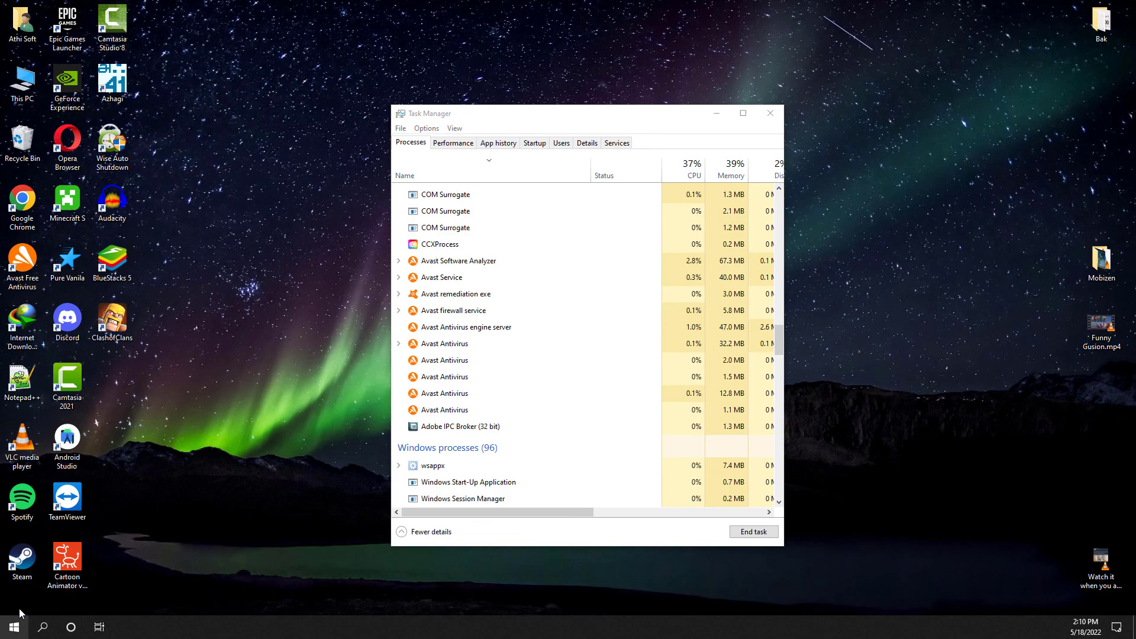
left_click(13, 627)
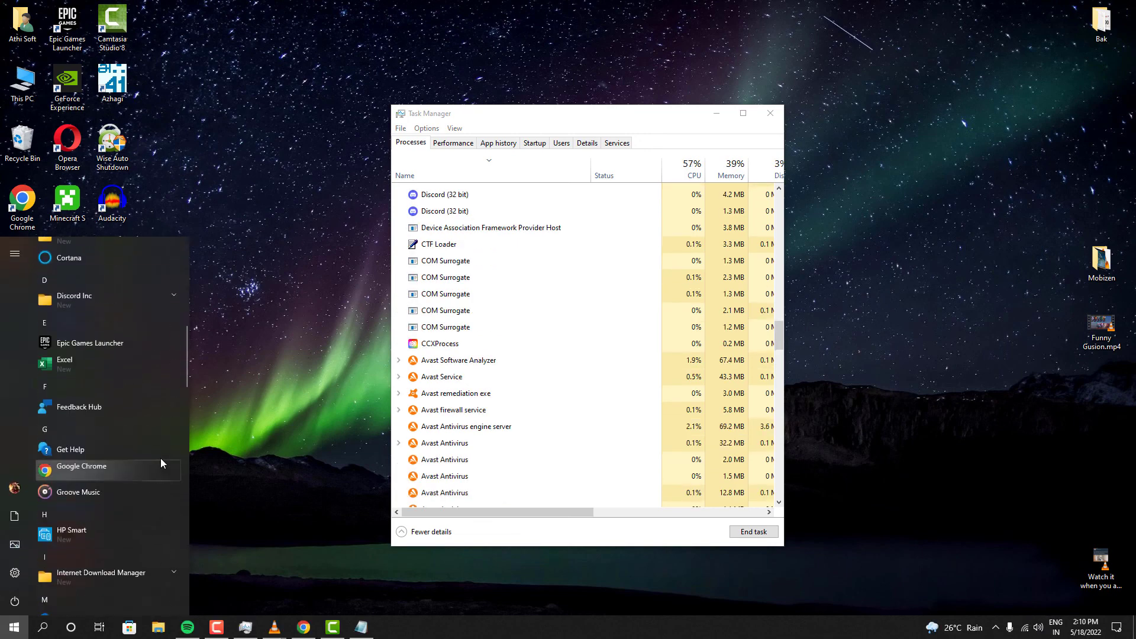
scroll("down", 3)
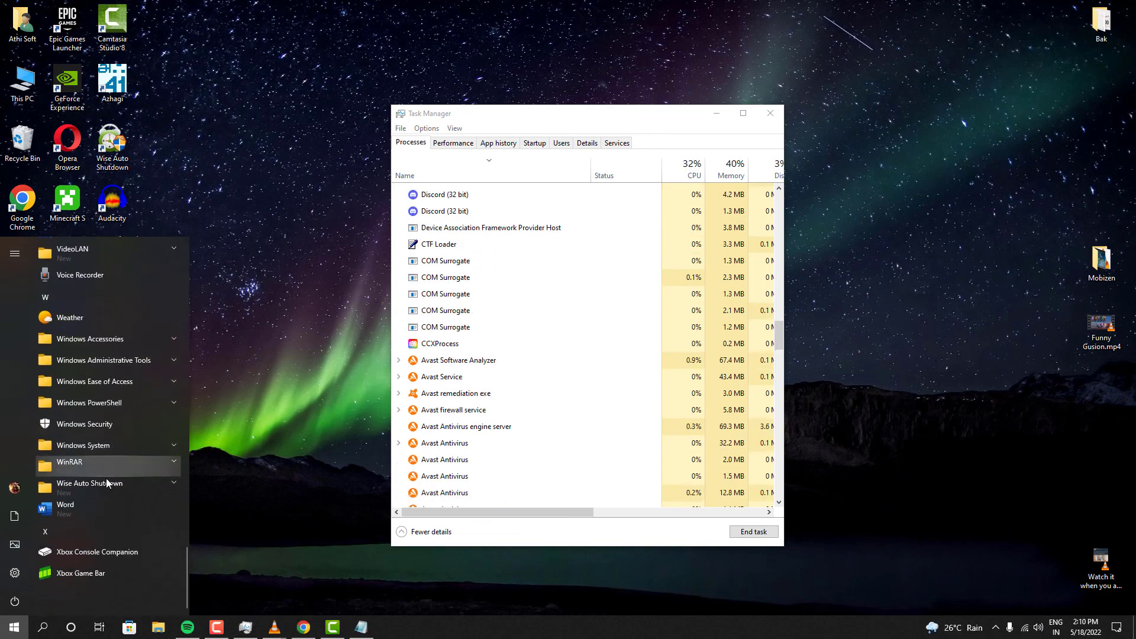